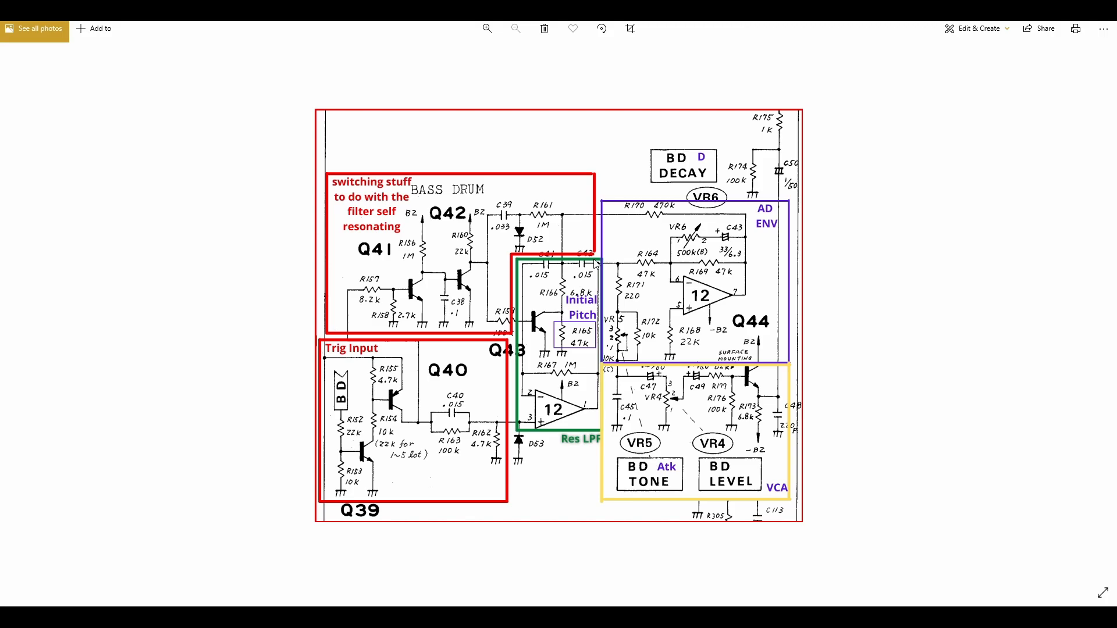
mouse_move(705, 229)
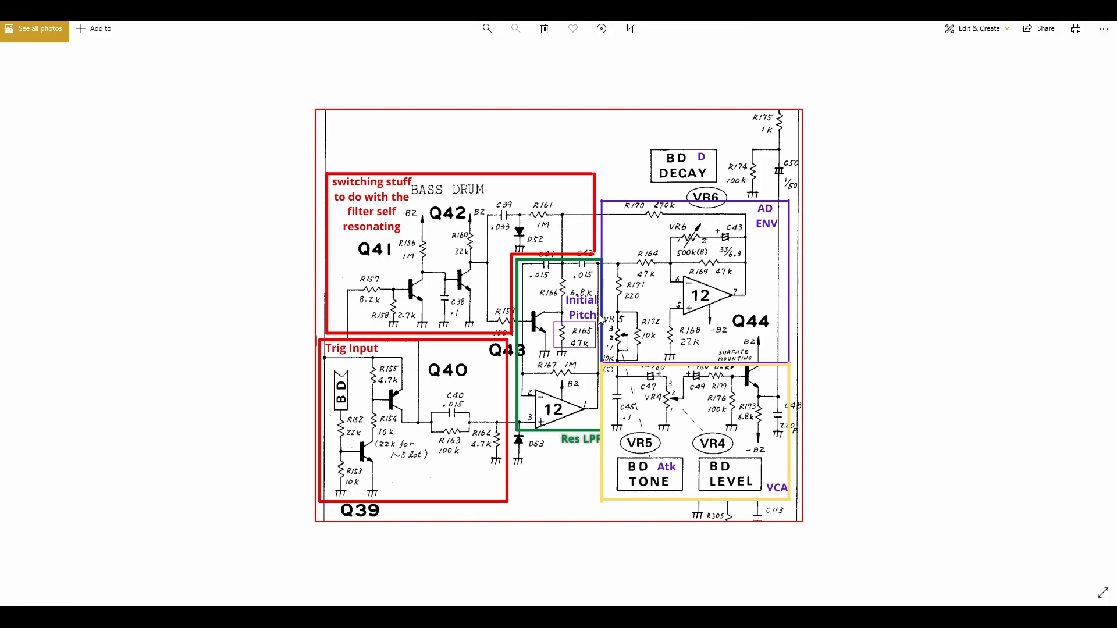
mouse_move(543, 385)
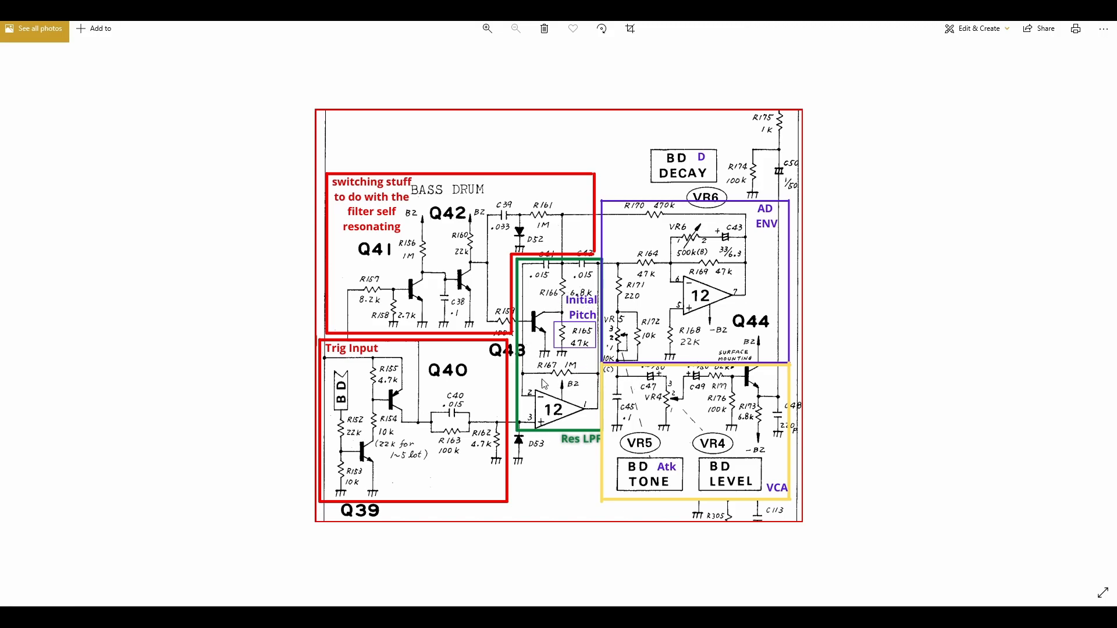
mouse_move(550, 356)
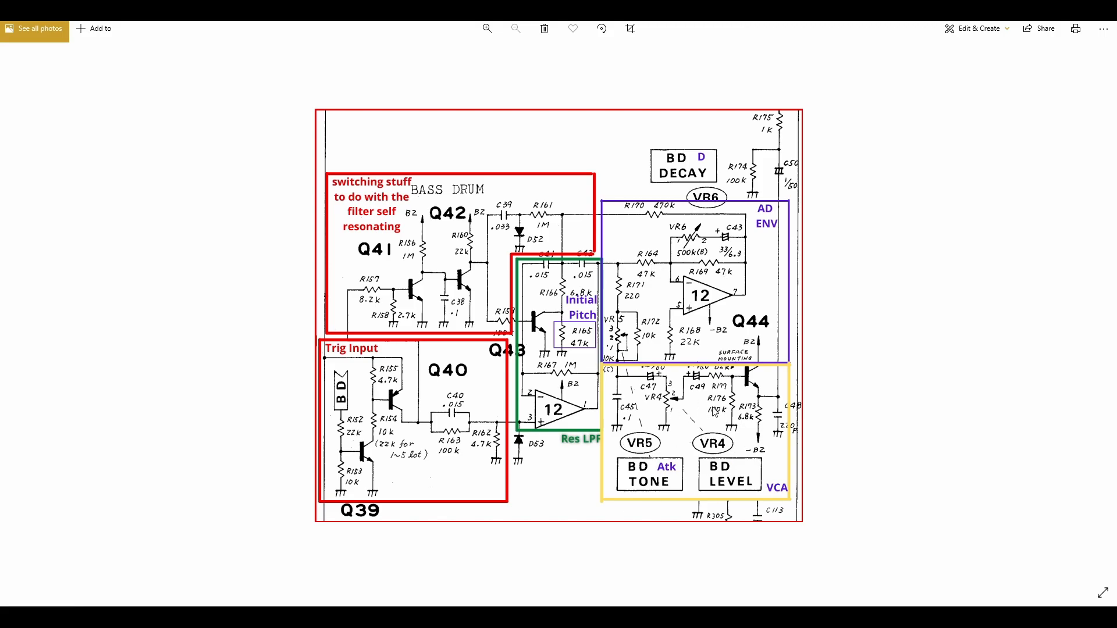
mouse_move(674, 347)
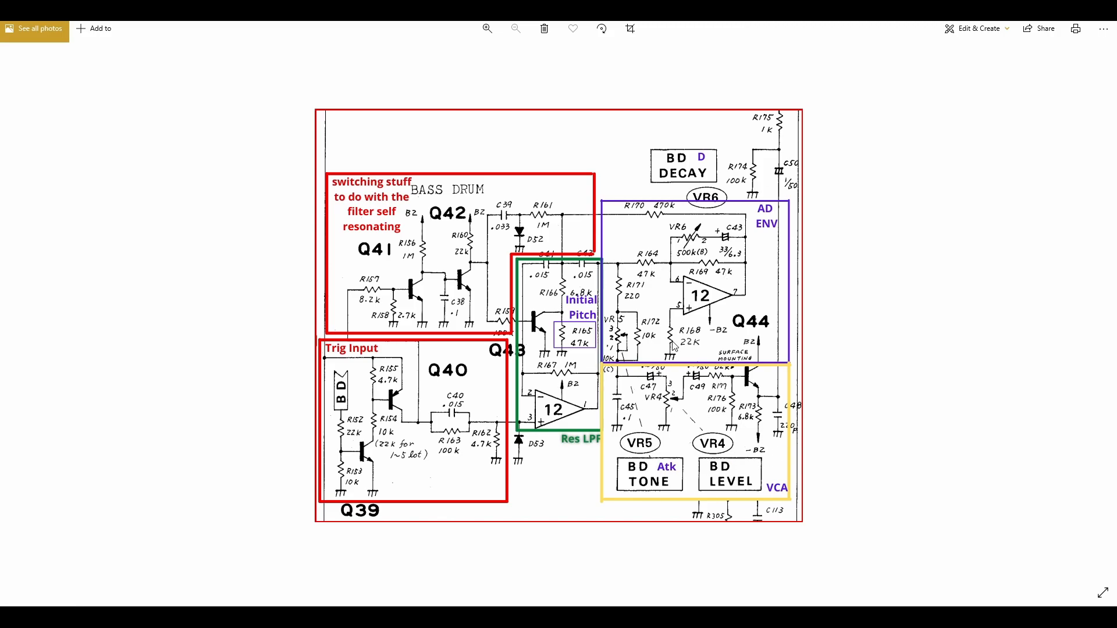
mouse_move(362, 416)
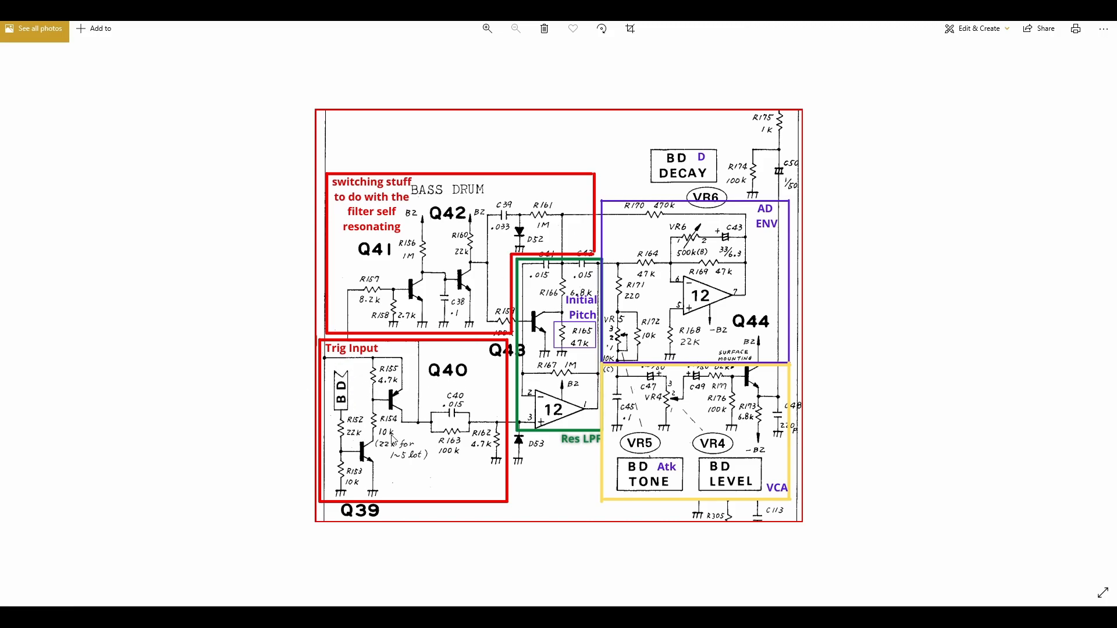
mouse_move(322, 386)
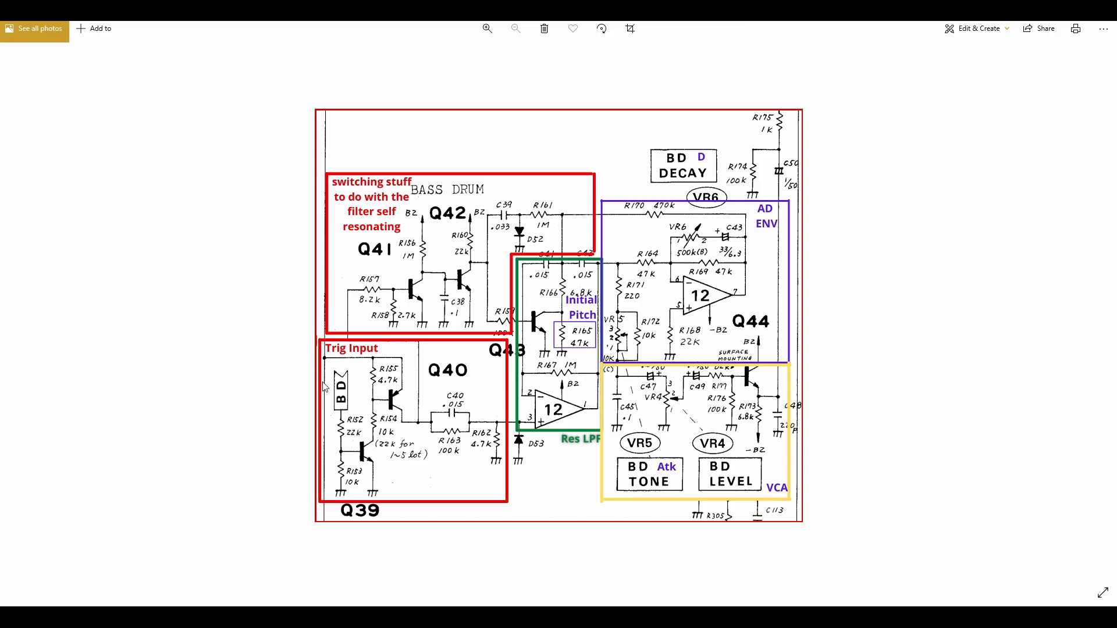
mouse_move(419, 368)
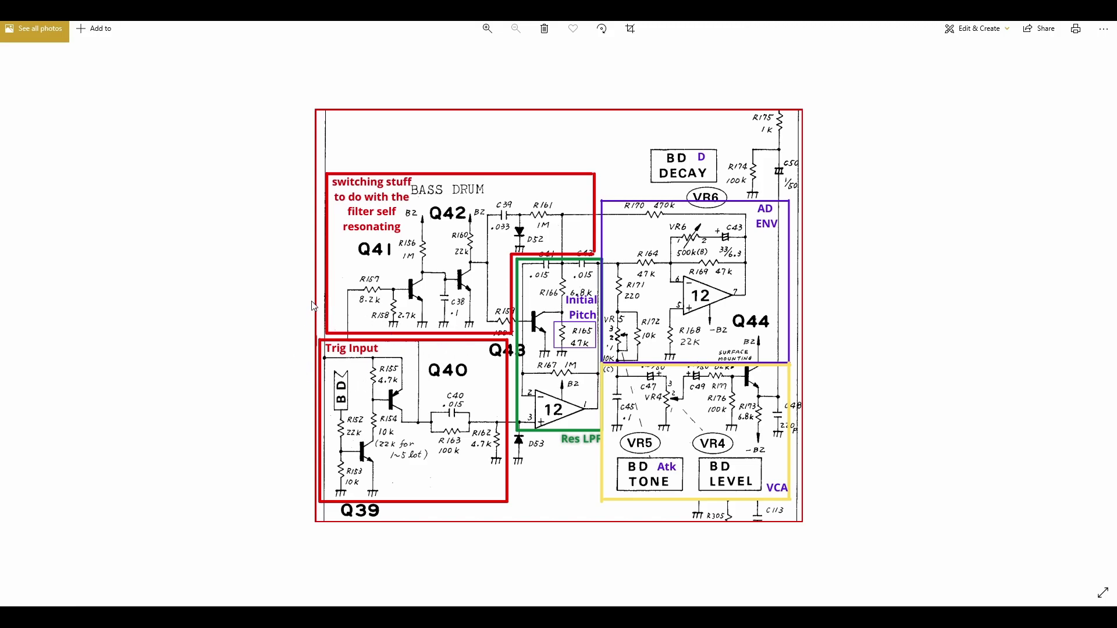
mouse_move(306, 344)
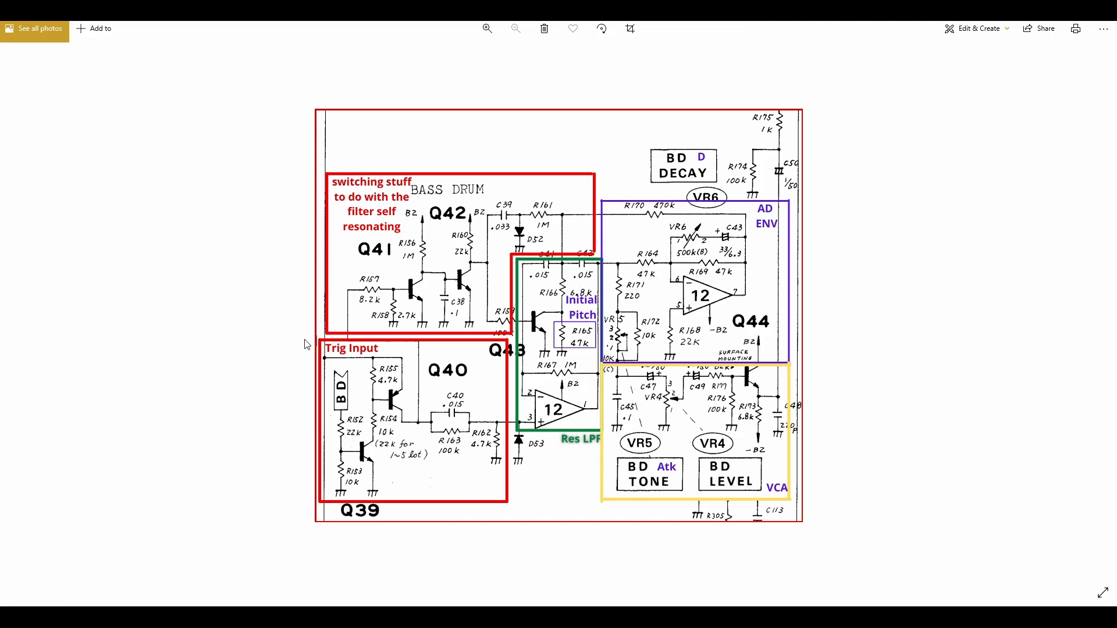
mouse_move(406, 362)
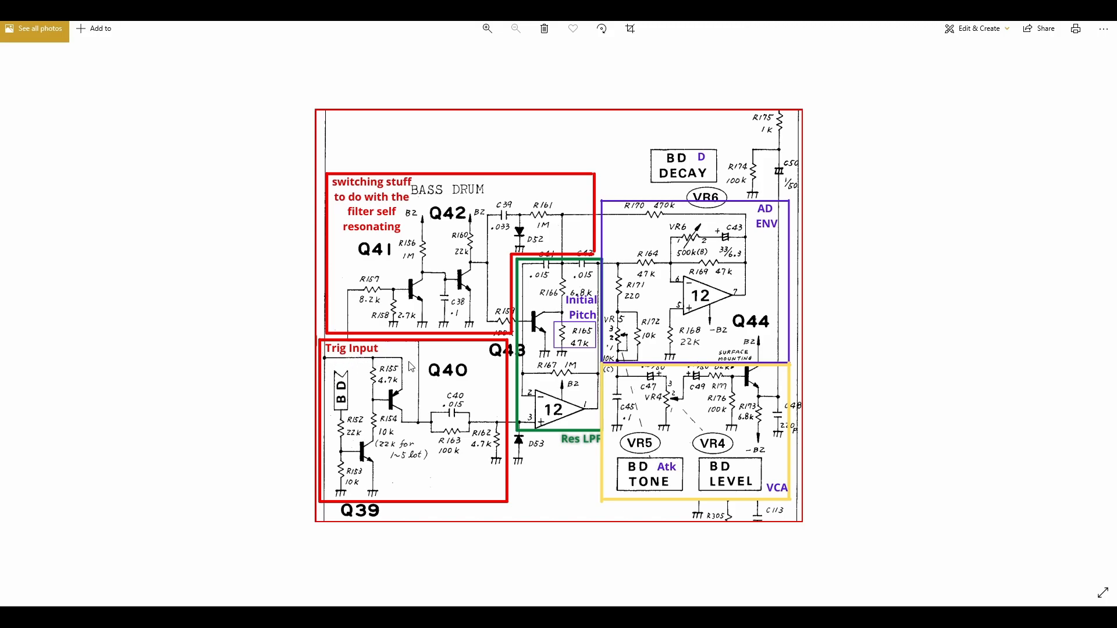
mouse_move(449, 397)
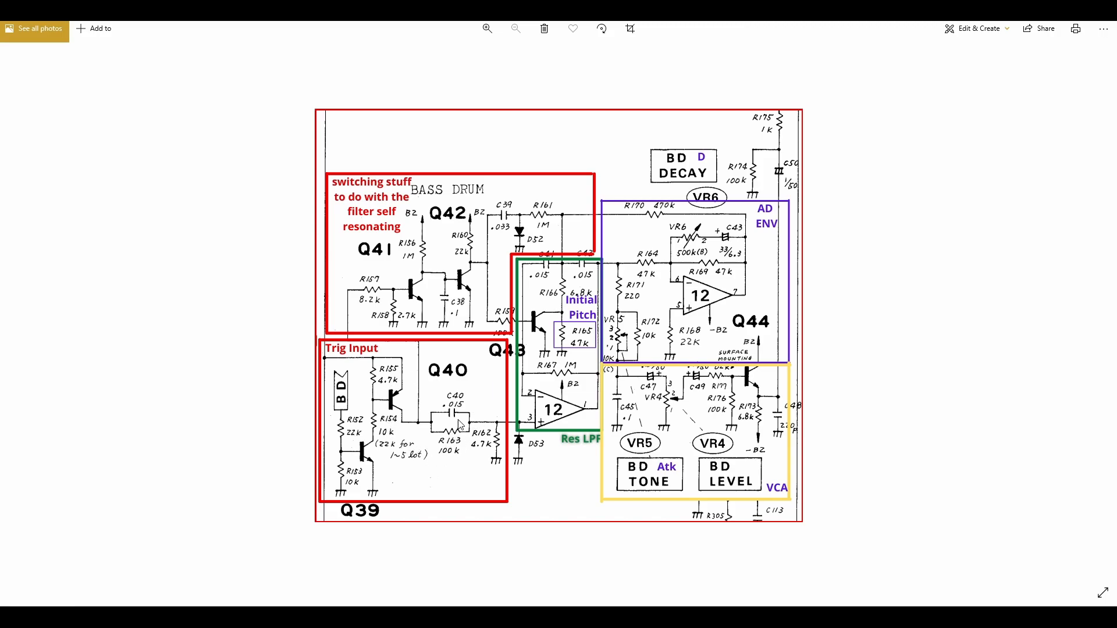
mouse_move(399, 280)
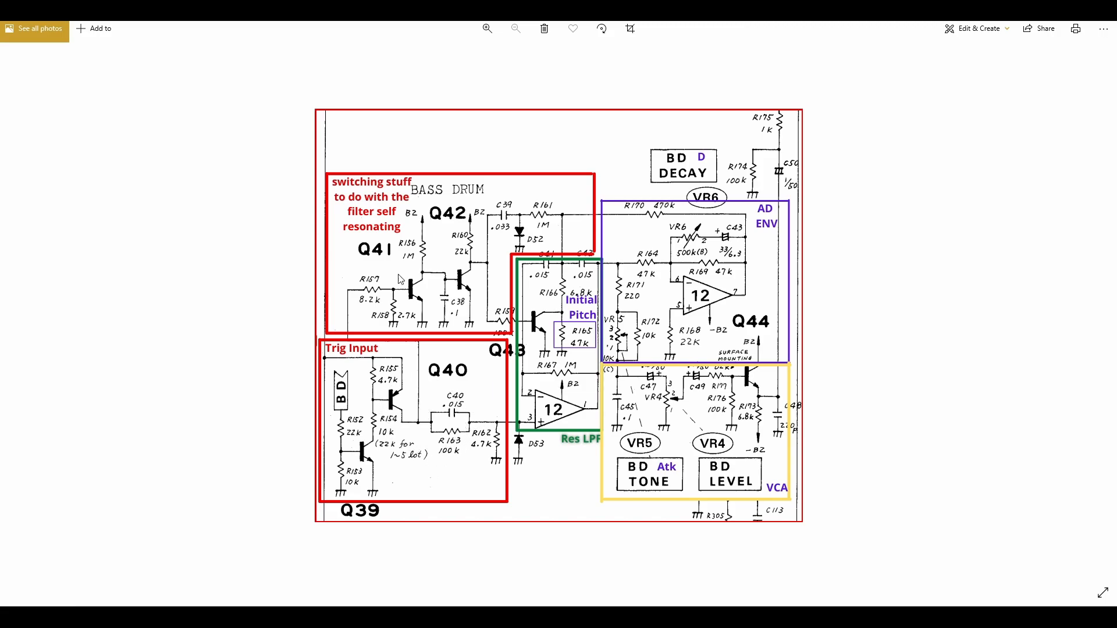
mouse_move(497, 426)
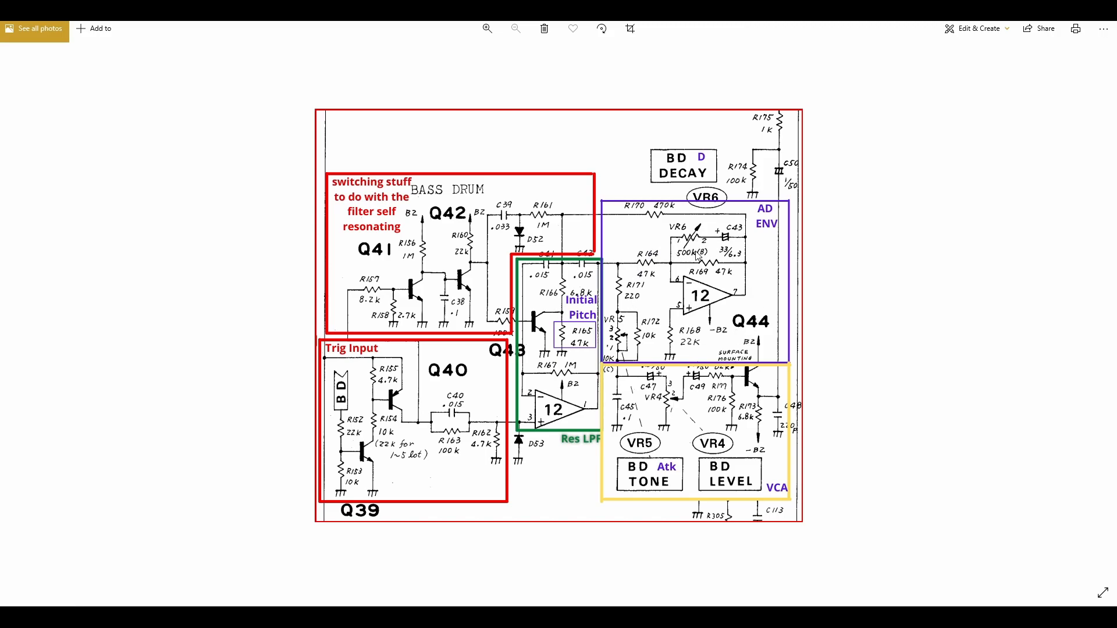
mouse_move(700, 313)
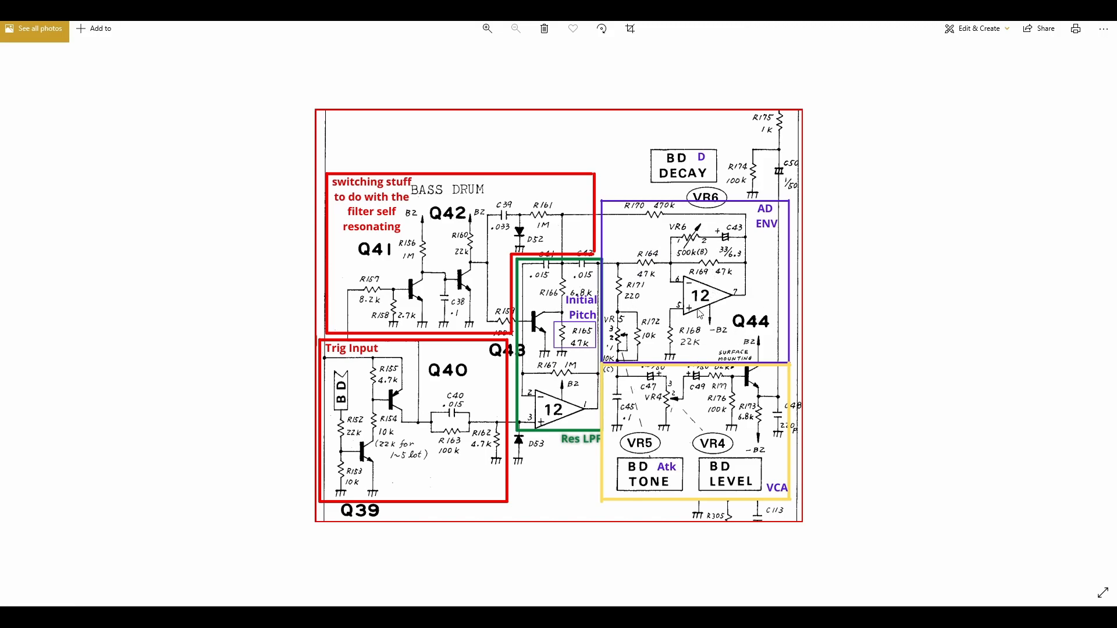
mouse_move(746, 310)
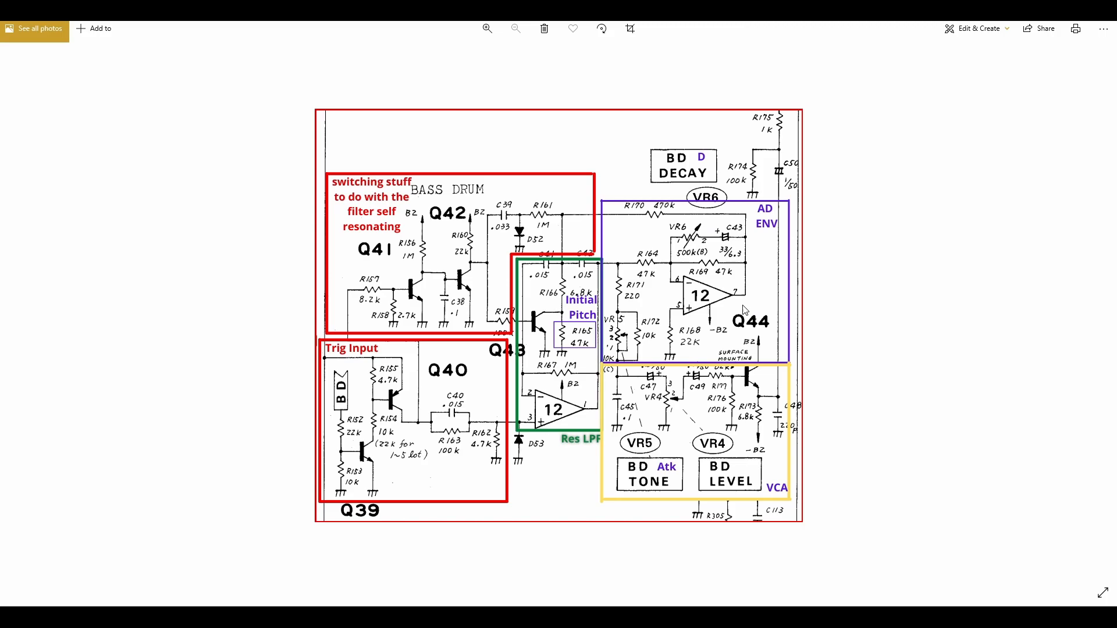
mouse_move(640, 391)
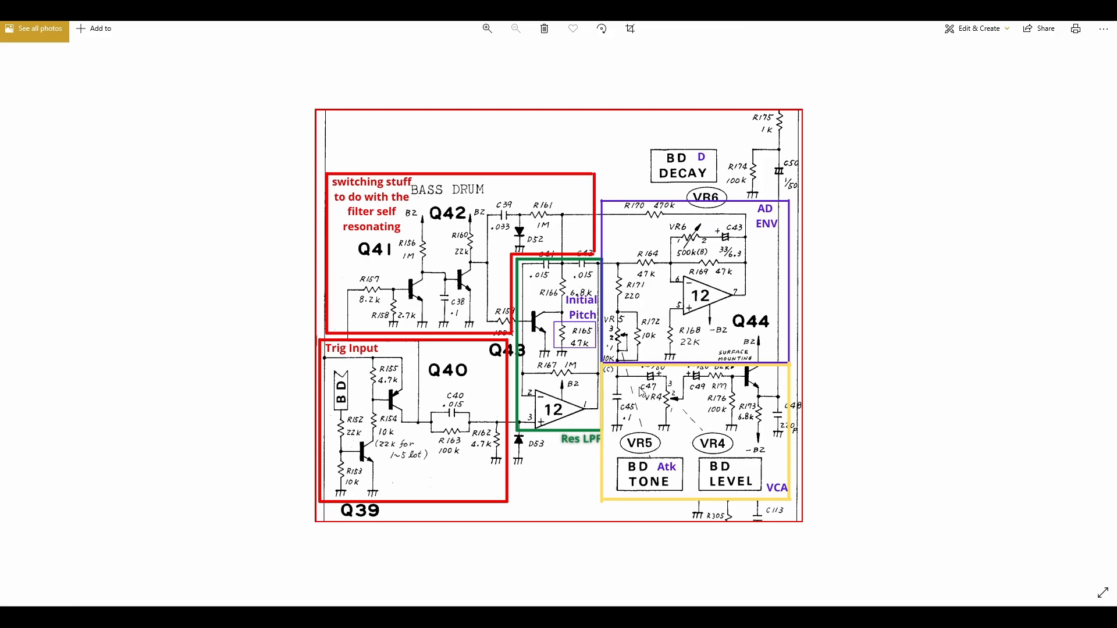
mouse_move(789, 417)
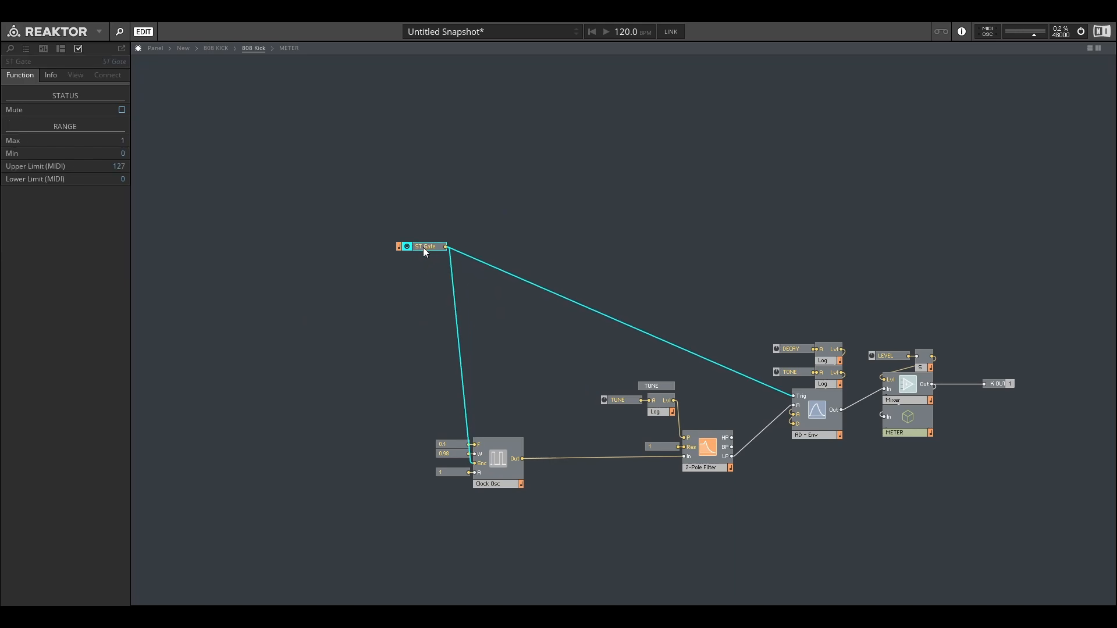
mouse_move(558, 131)
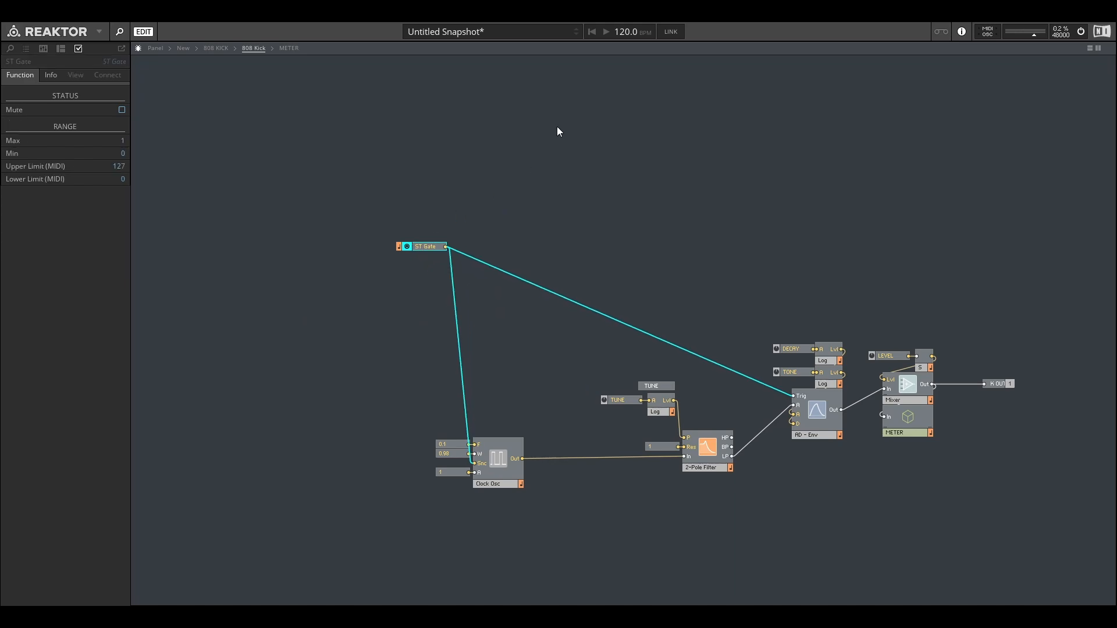
Step: Inspect the 808 Kick structure: clock oscillator, gate input, filter and envelope connections
click(504, 268)
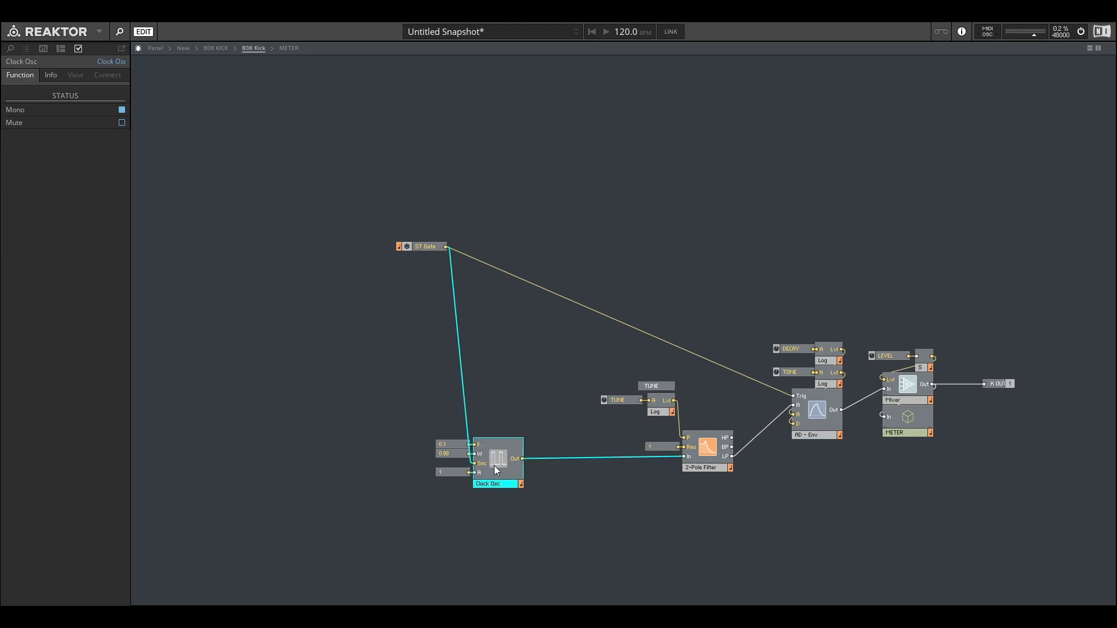
click(486, 374)
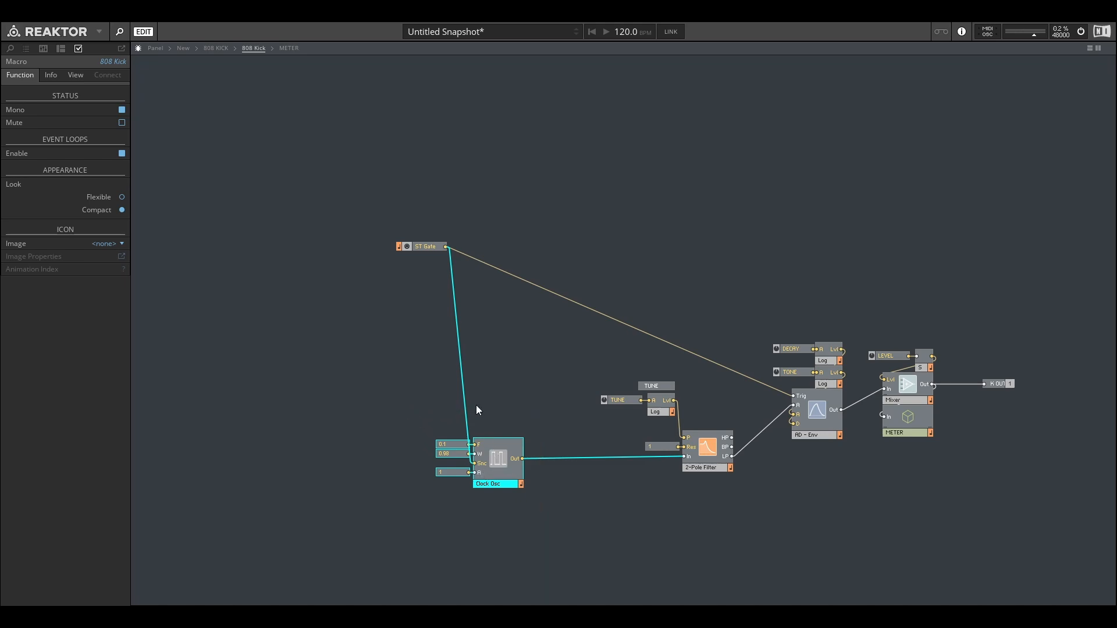
click(427, 246)
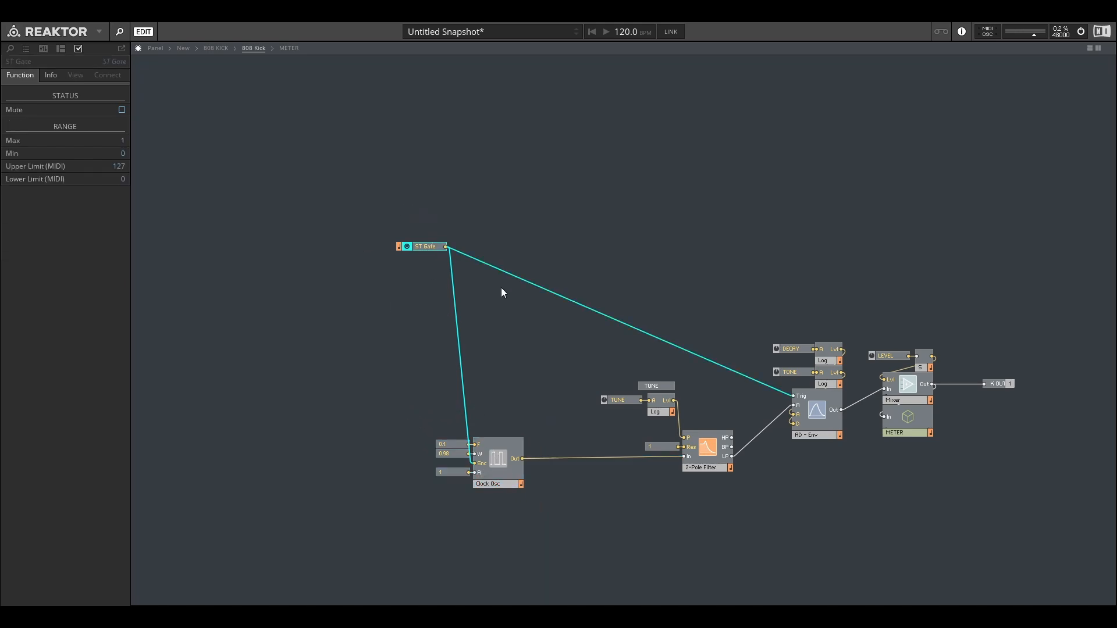
click(491, 483)
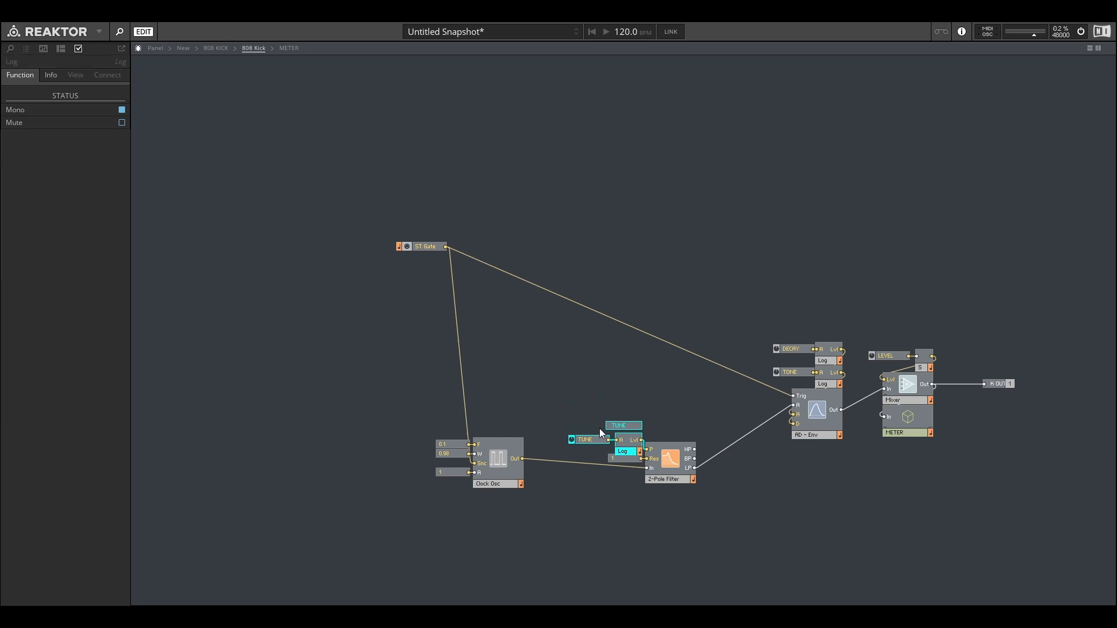
click(615, 460)
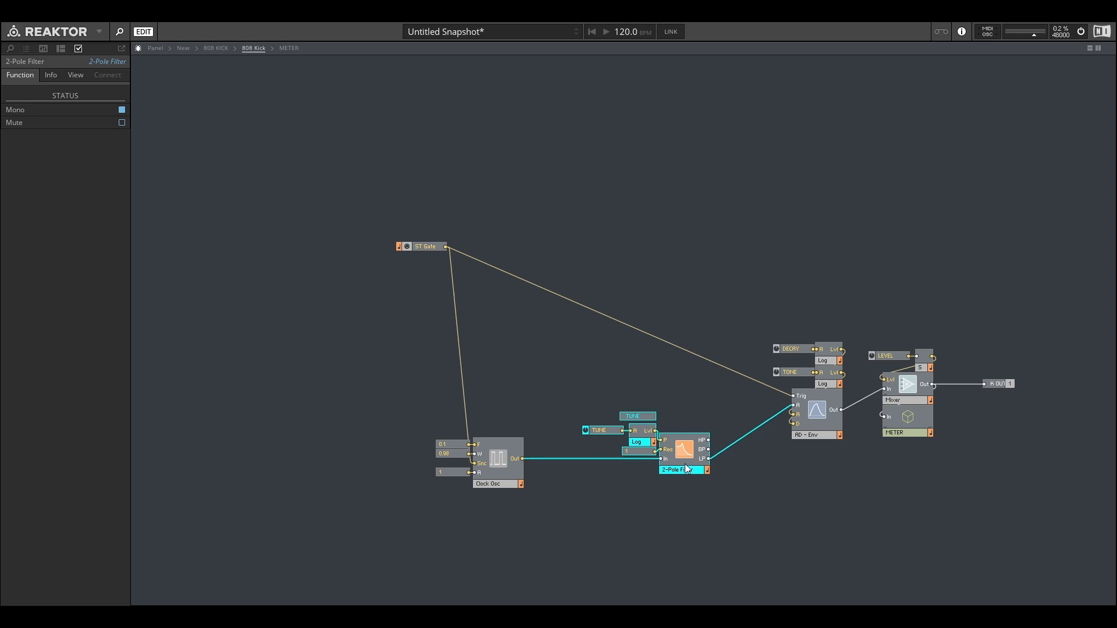
click(403, 299)
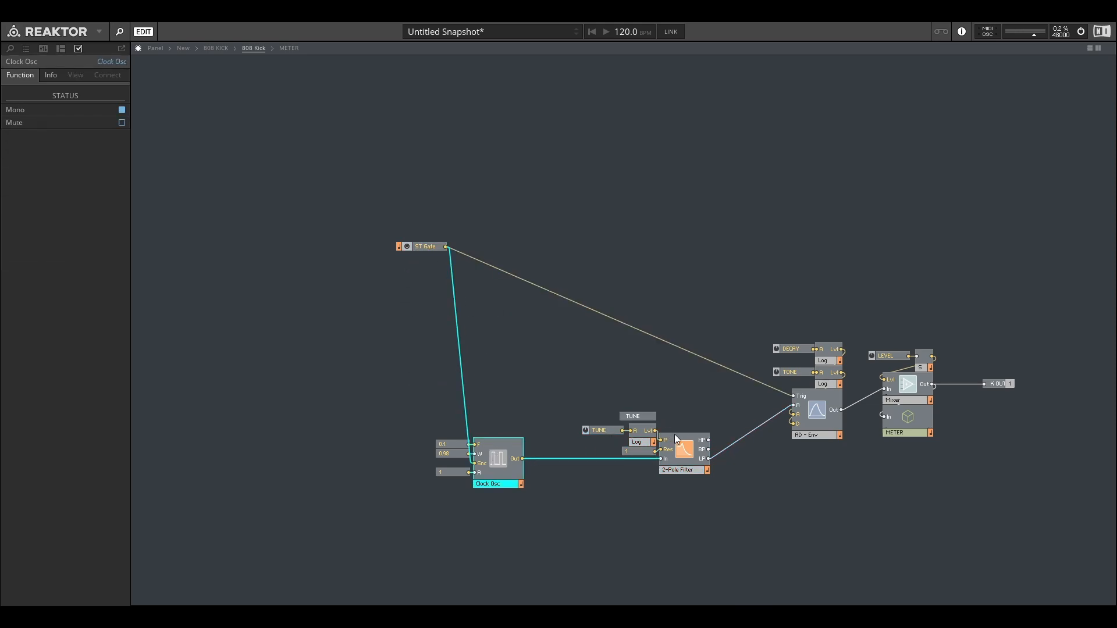
click(683, 469)
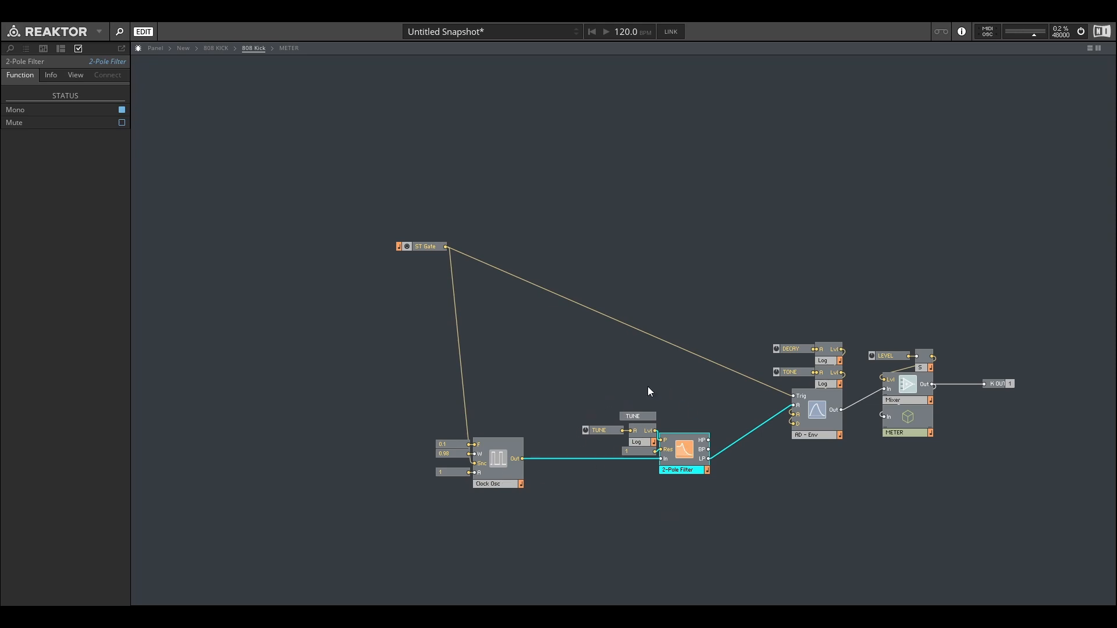
mouse_move(456, 260)
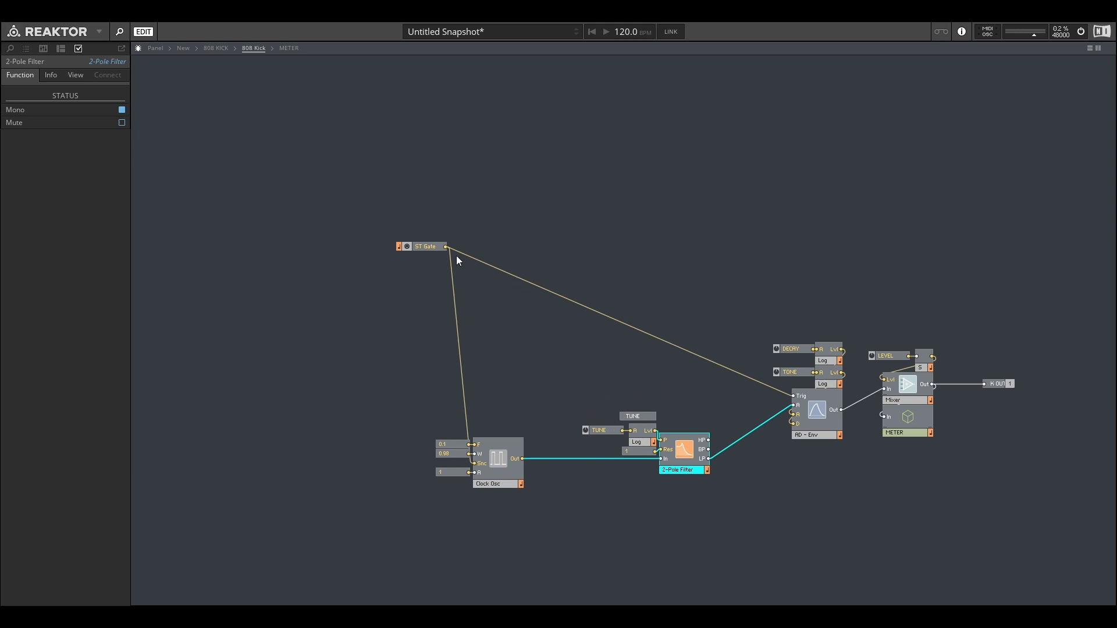
Step: Check the ST Gate and Clock Osc modules, then show the 808 KICK front panel
click(427, 247)
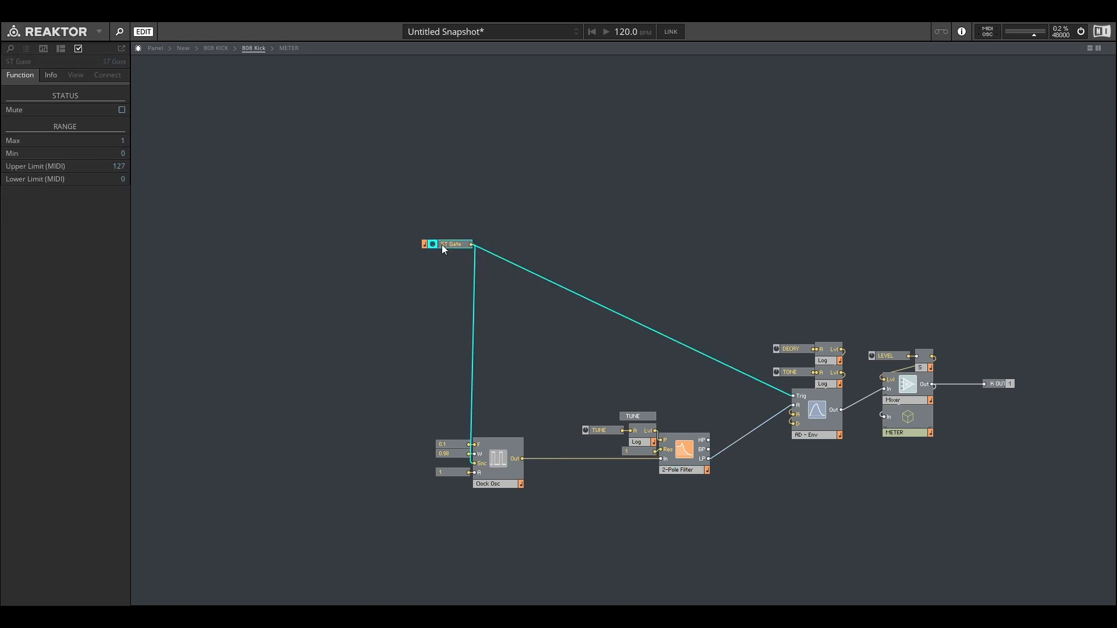
mouse_move(477, 264)
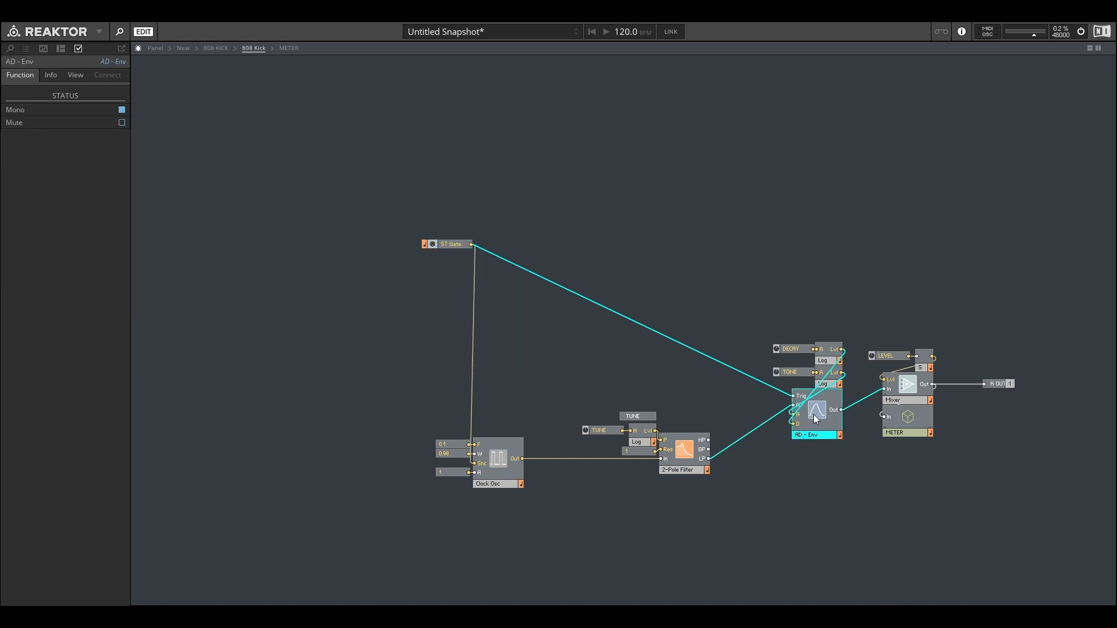
mouse_move(817, 419)
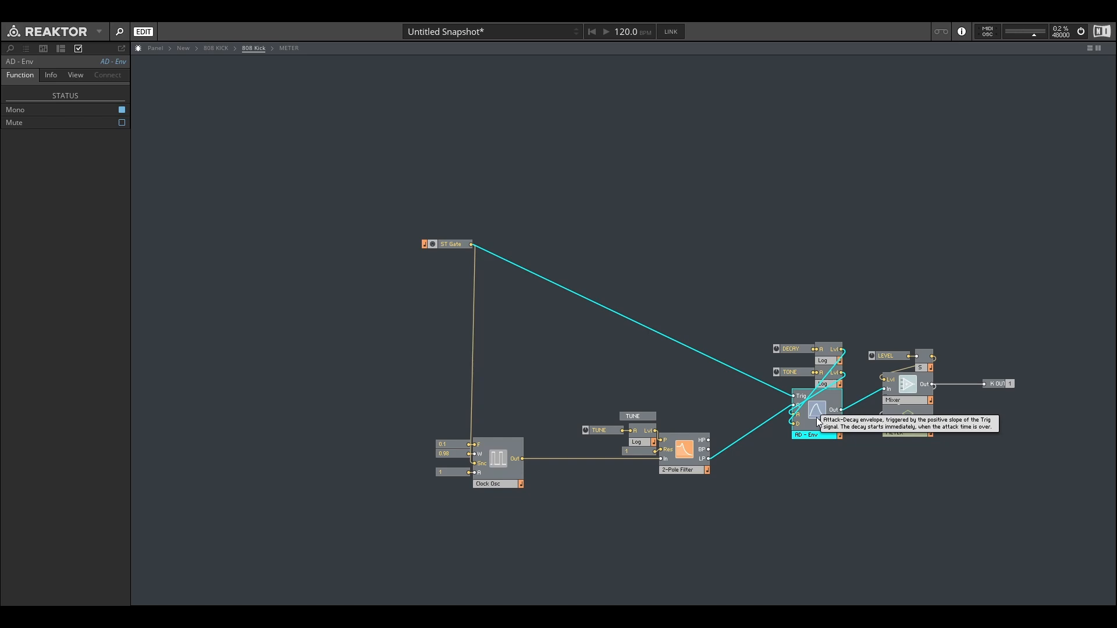
click(493, 484)
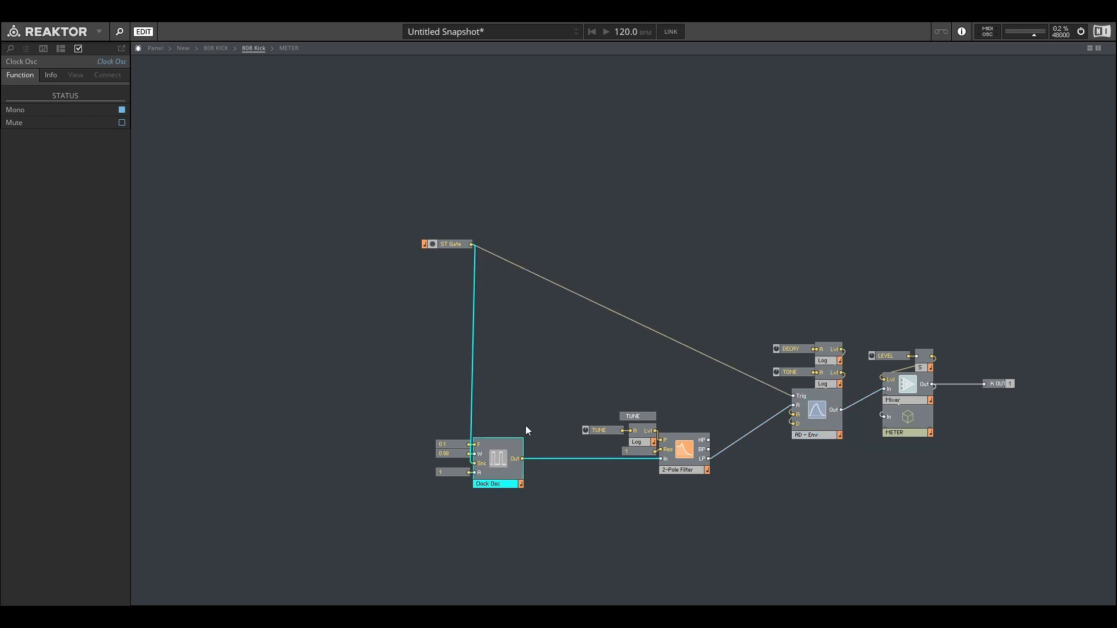
mouse_move(418, 462)
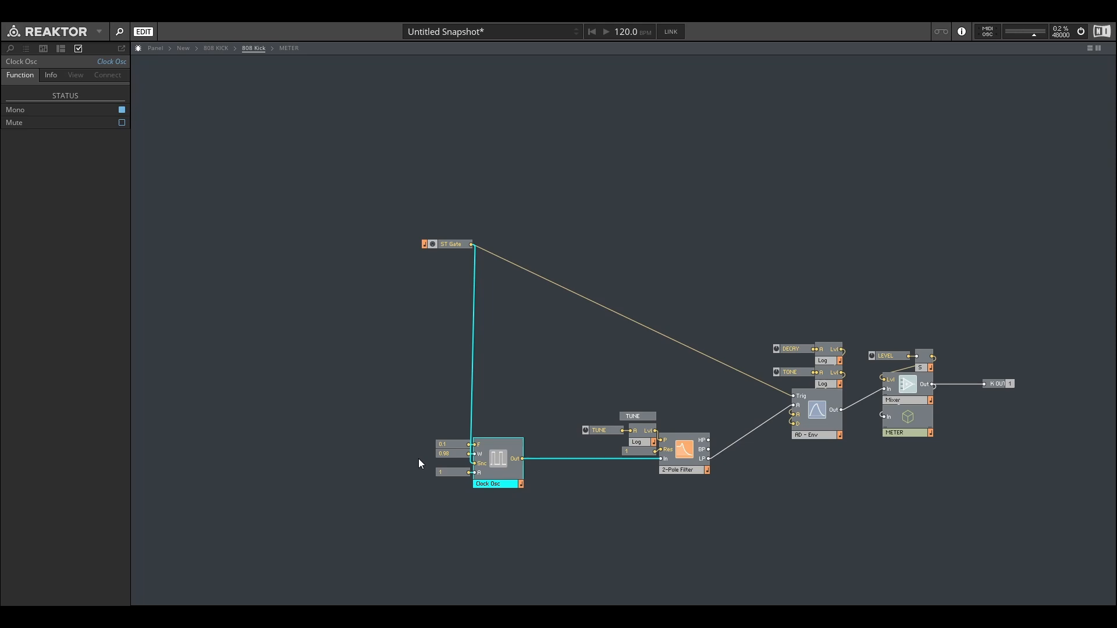
click(451, 243)
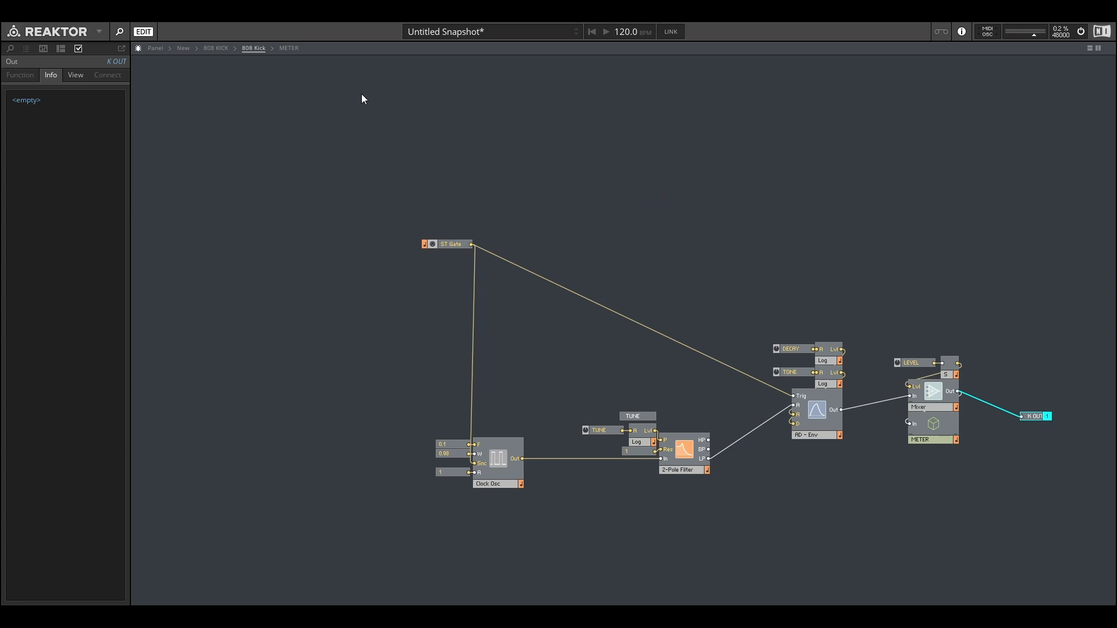
mouse_move(162, 50)
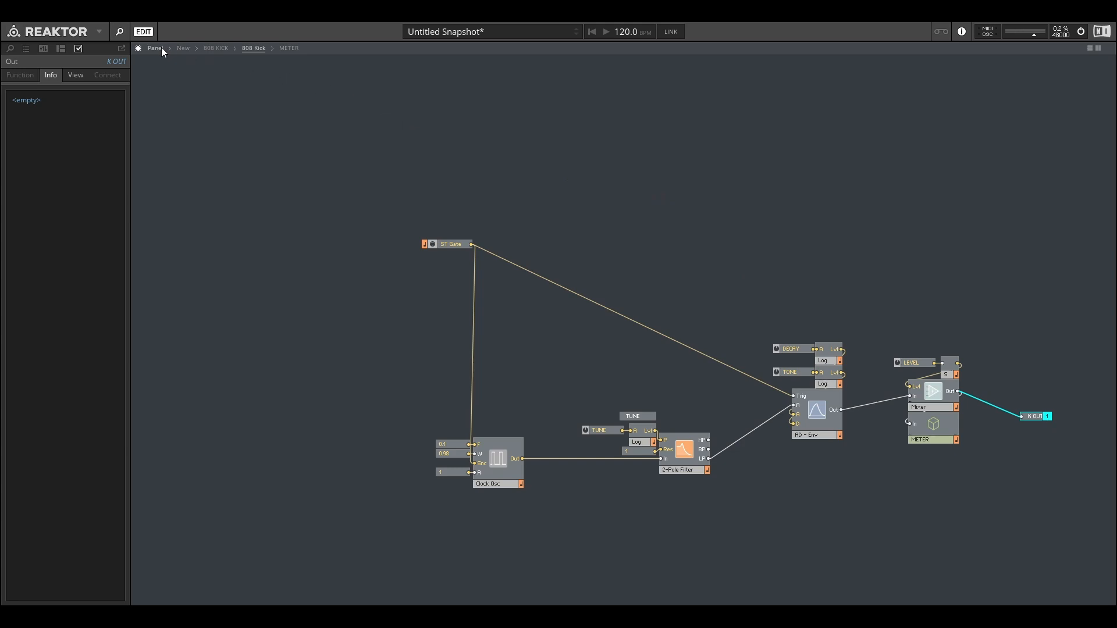
click(155, 48)
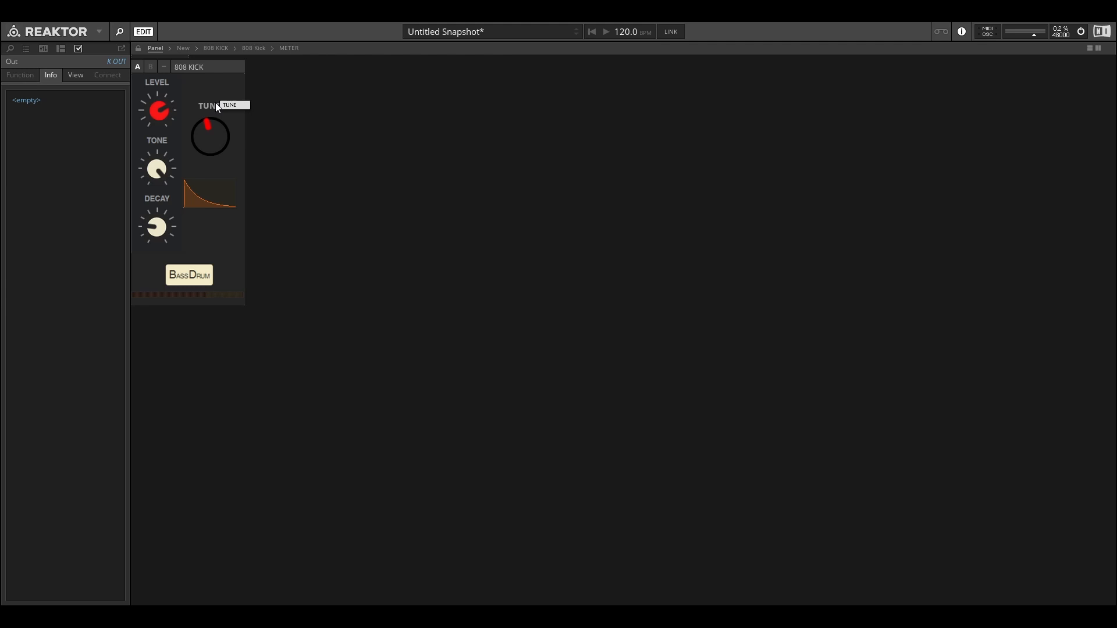
mouse_move(262, 124)
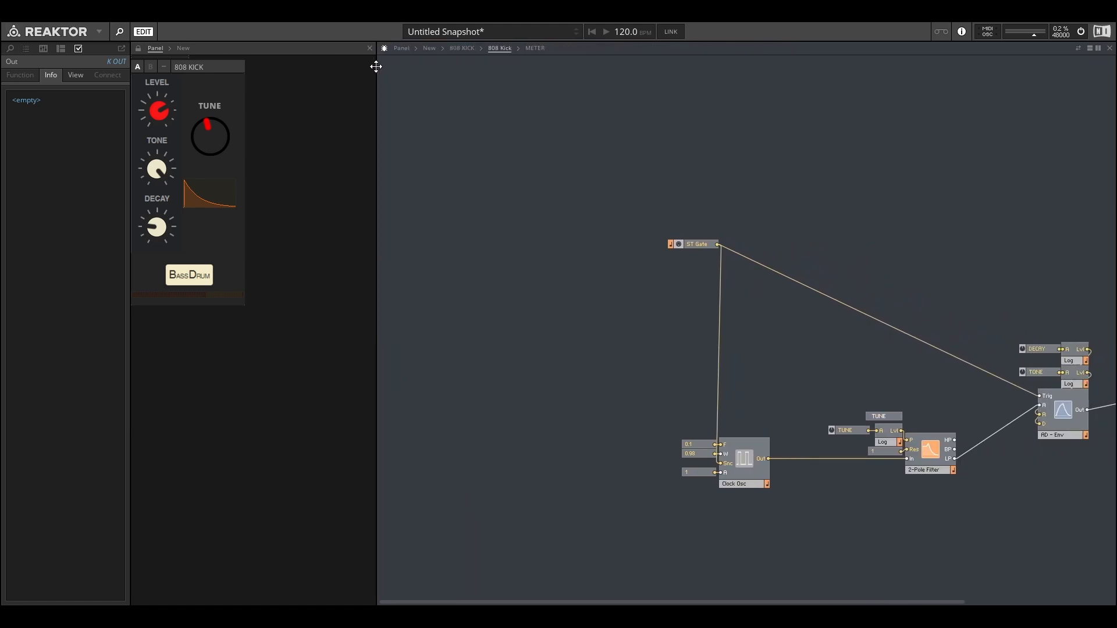
Step: Show the Function ranges of the DECAY (50–800), TUNE, TONE and LEVEL (−48 to −6) knobs
click(426, 145)
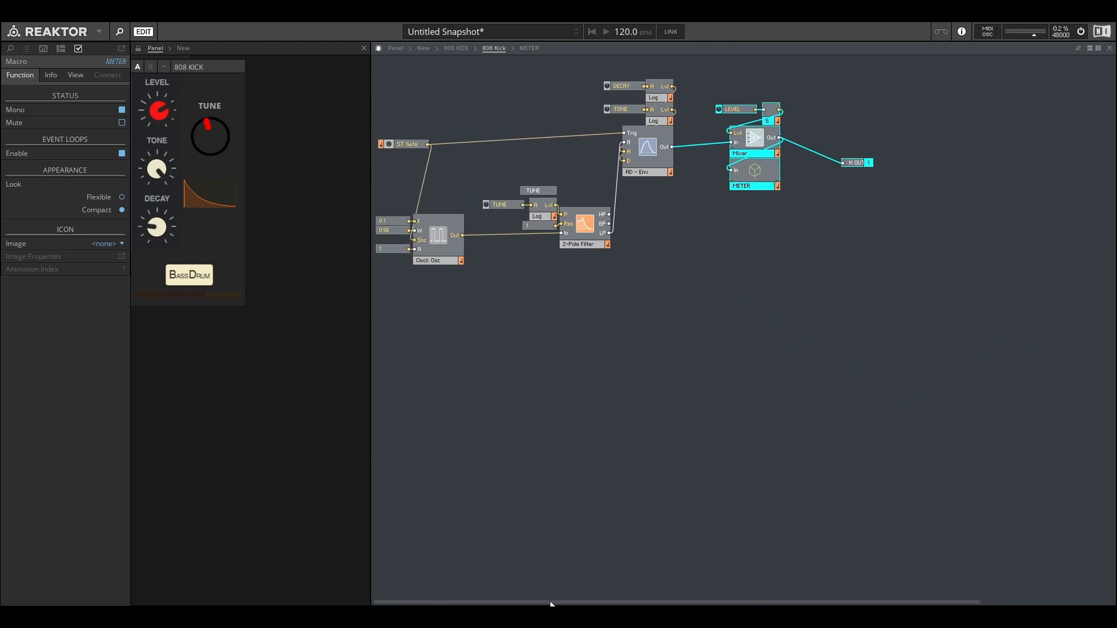
mouse_move(370, 93)
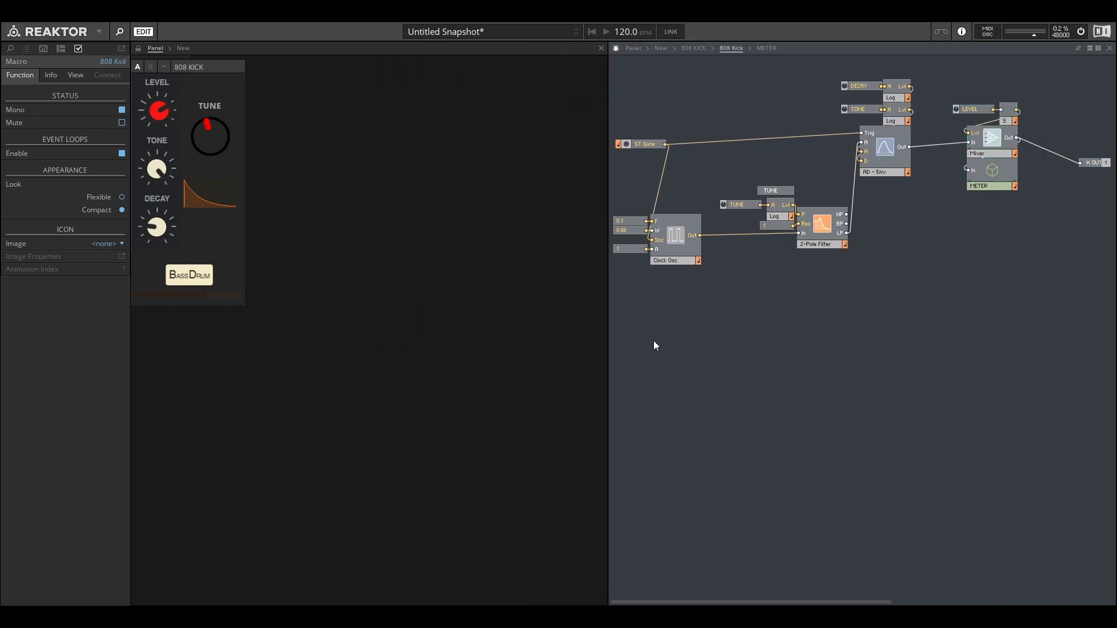
mouse_move(323, 281)
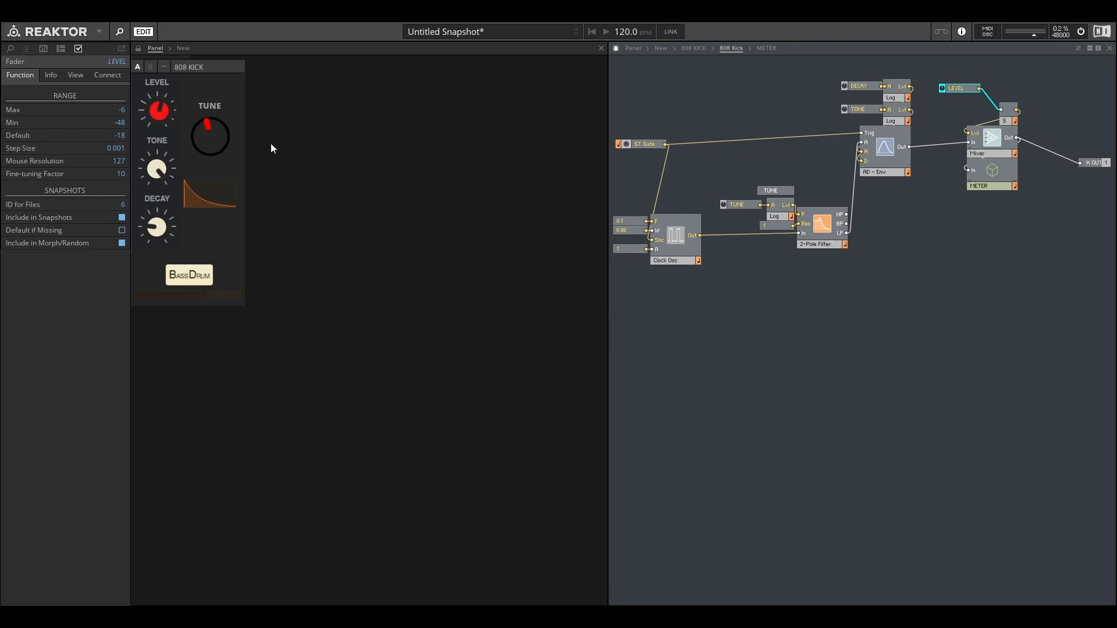
click(738, 205)
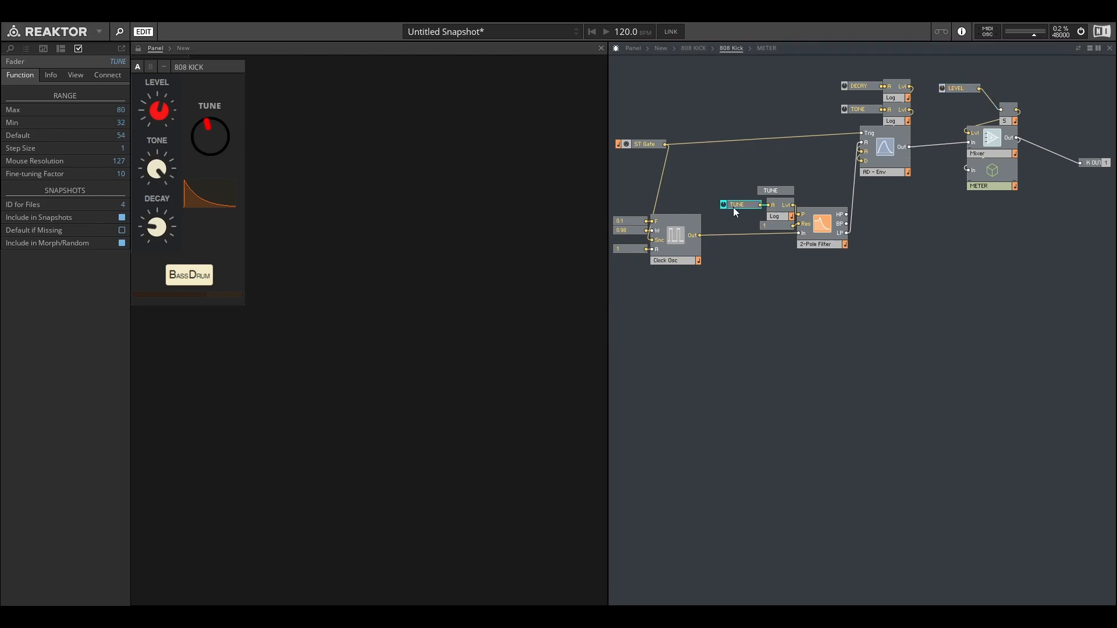
mouse_move(803, 218)
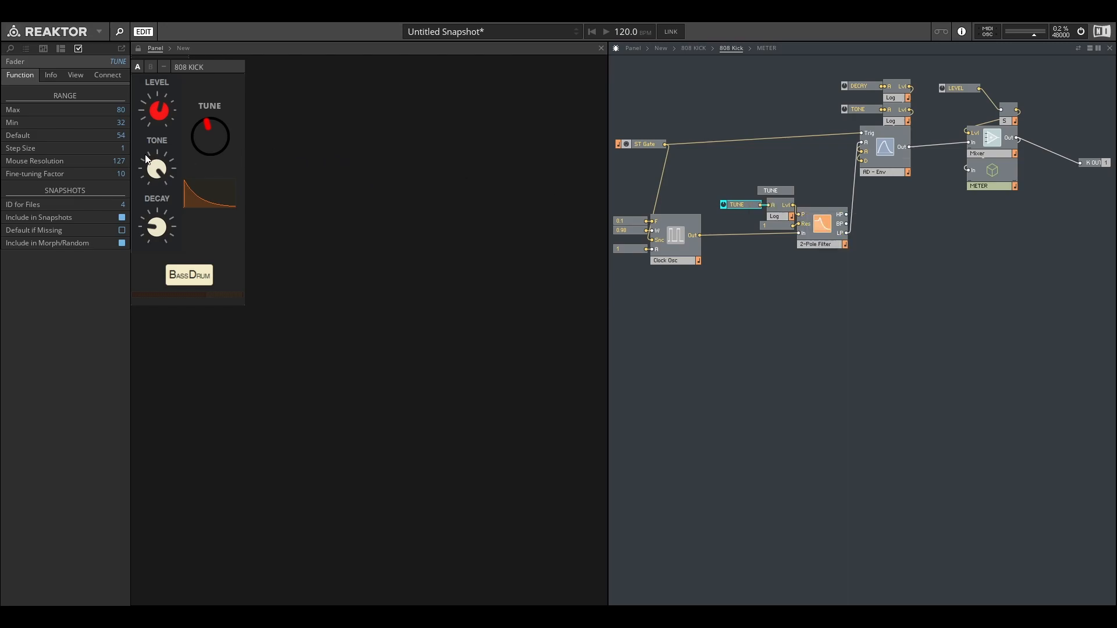
click(858, 109)
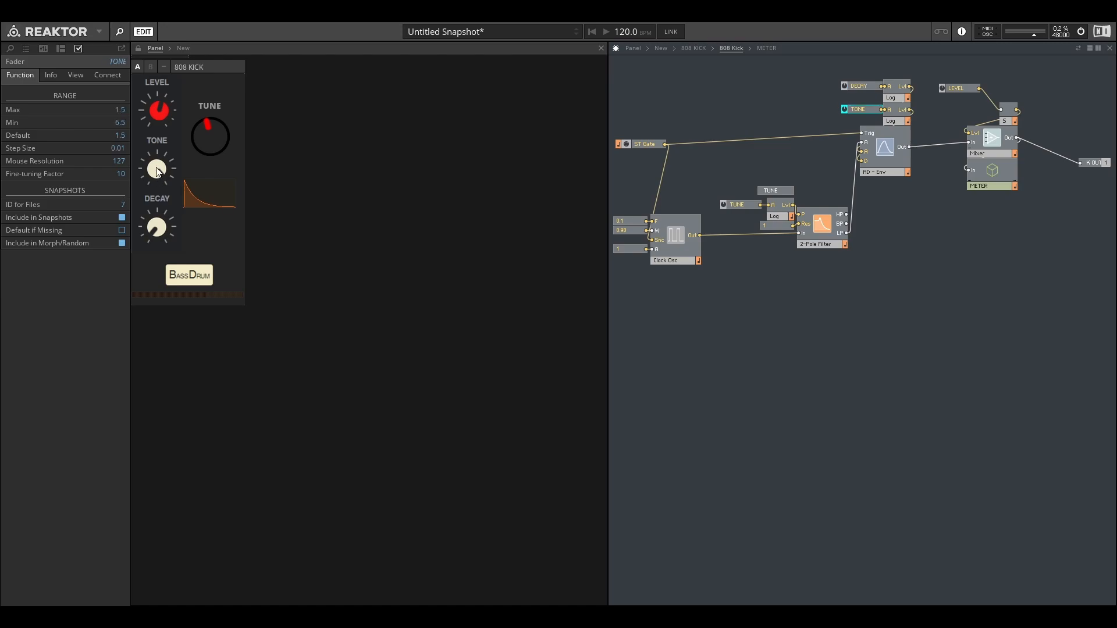
click(958, 87)
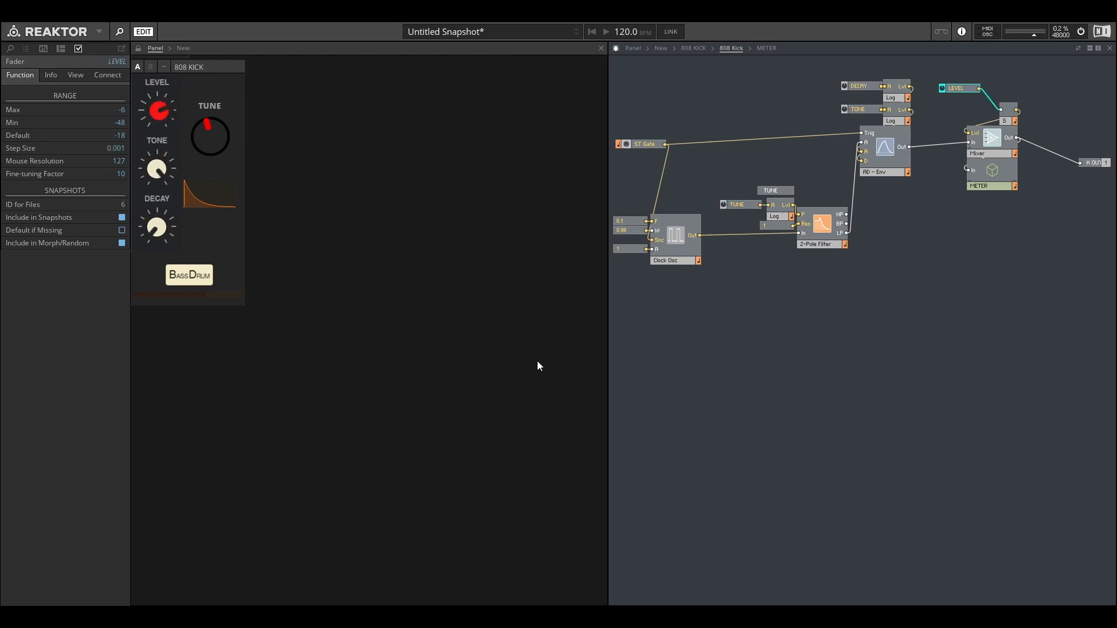
mouse_move(152, 393)
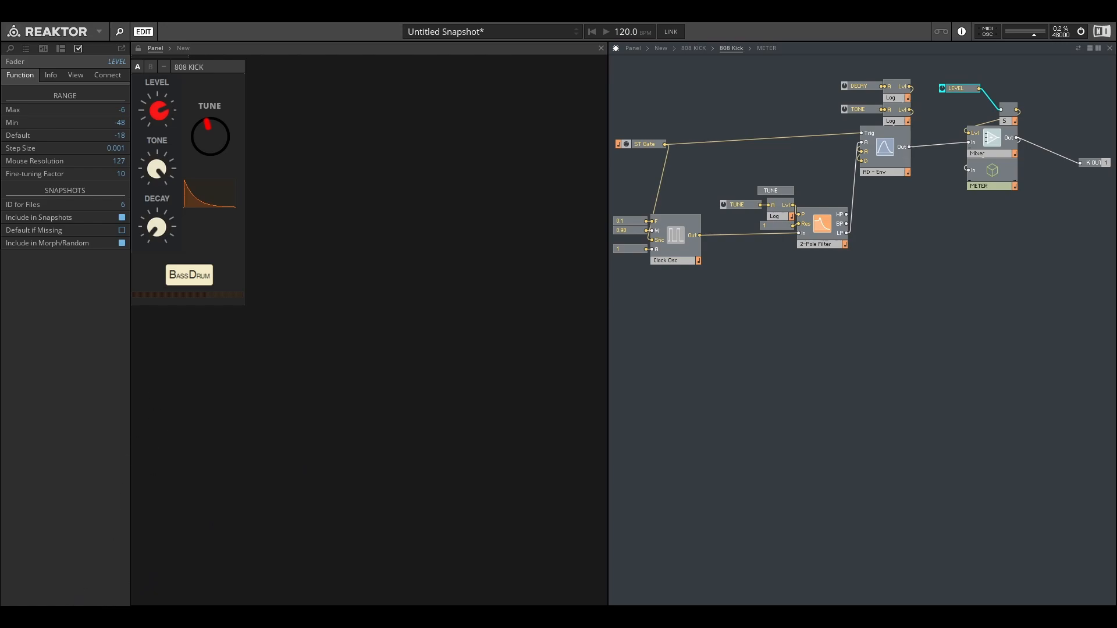
mouse_move(428, 307)
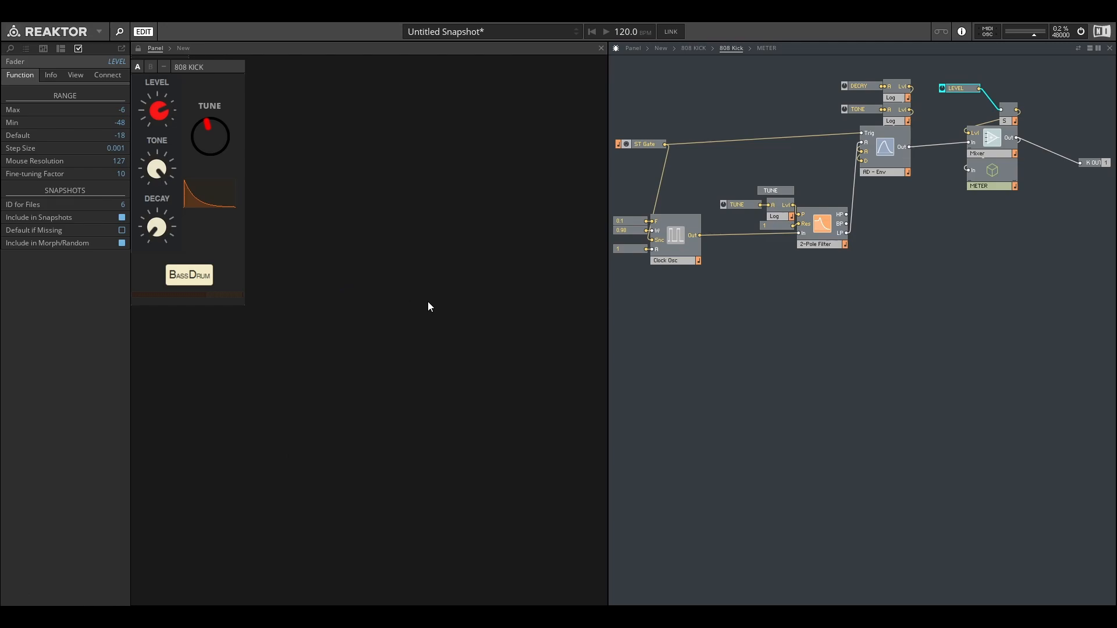
mouse_move(337, 286)
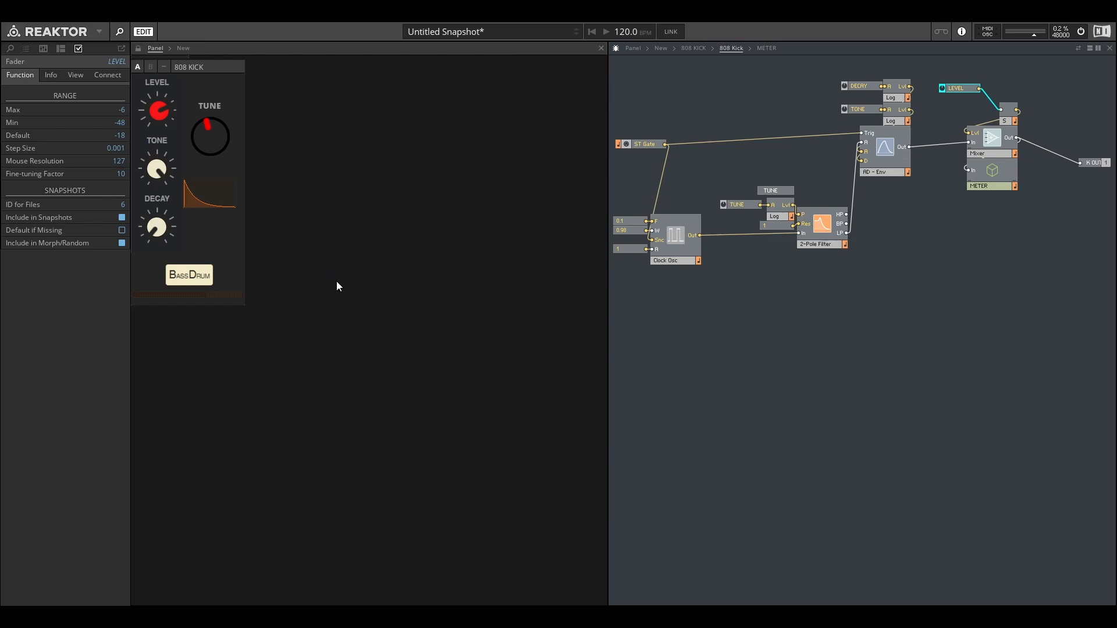
mouse_move(437, 213)
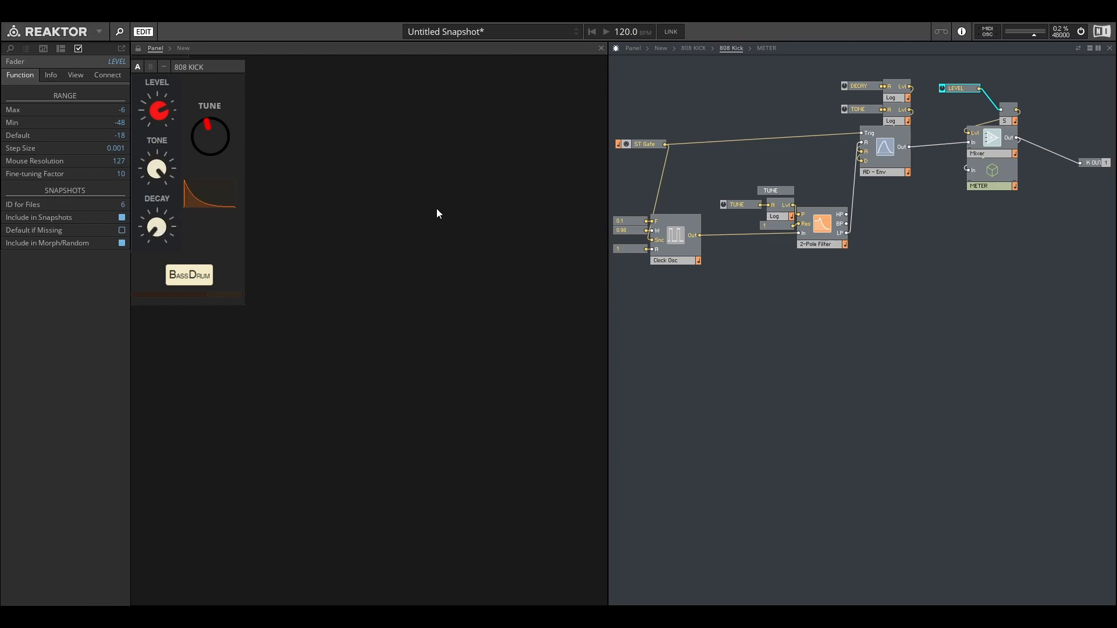
mouse_move(463, 247)
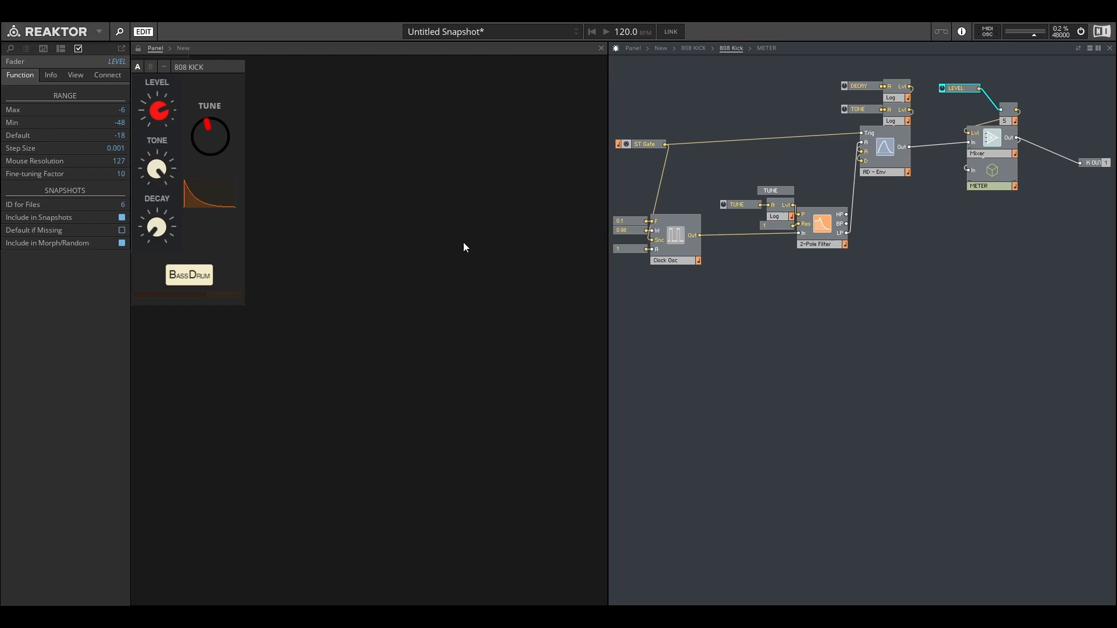
mouse_move(172, 238)
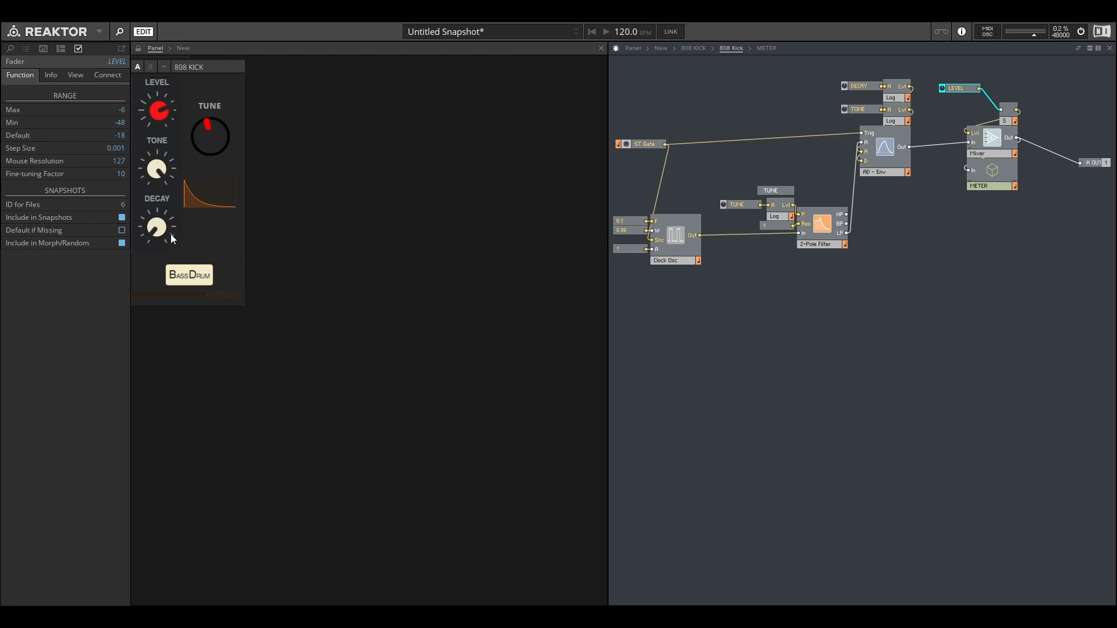
mouse_move(156, 228)
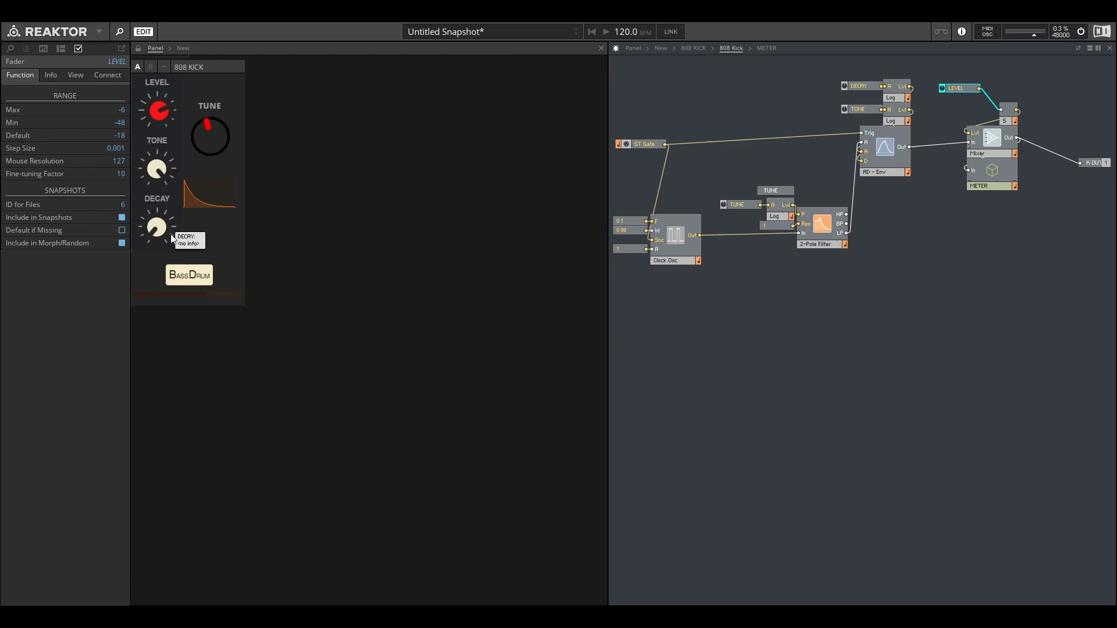
mouse_move(221, 236)
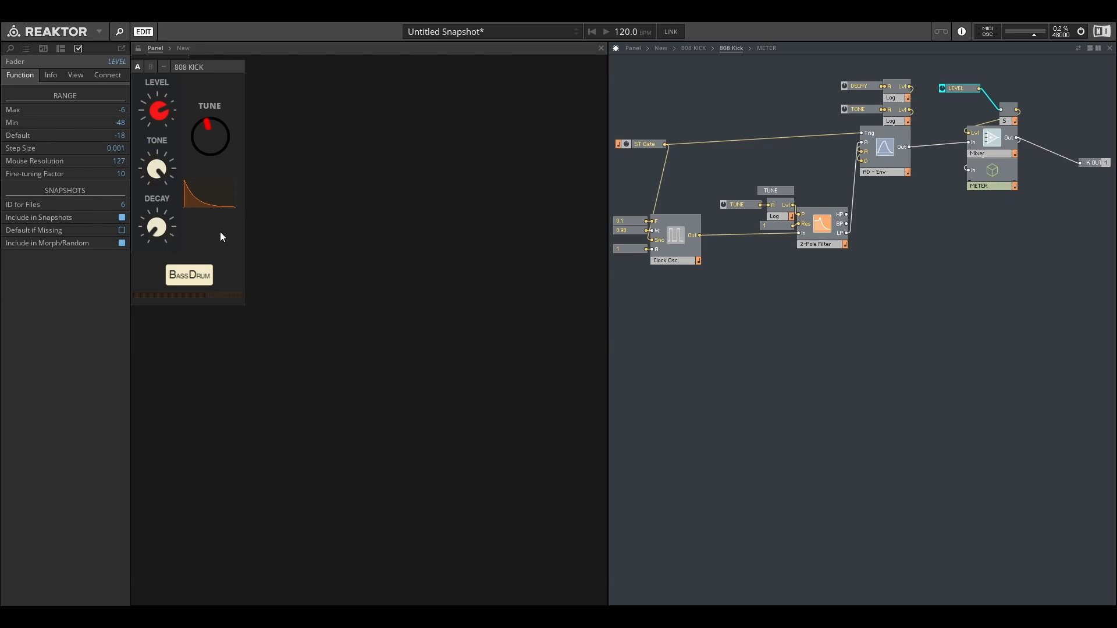
mouse_move(159, 231)
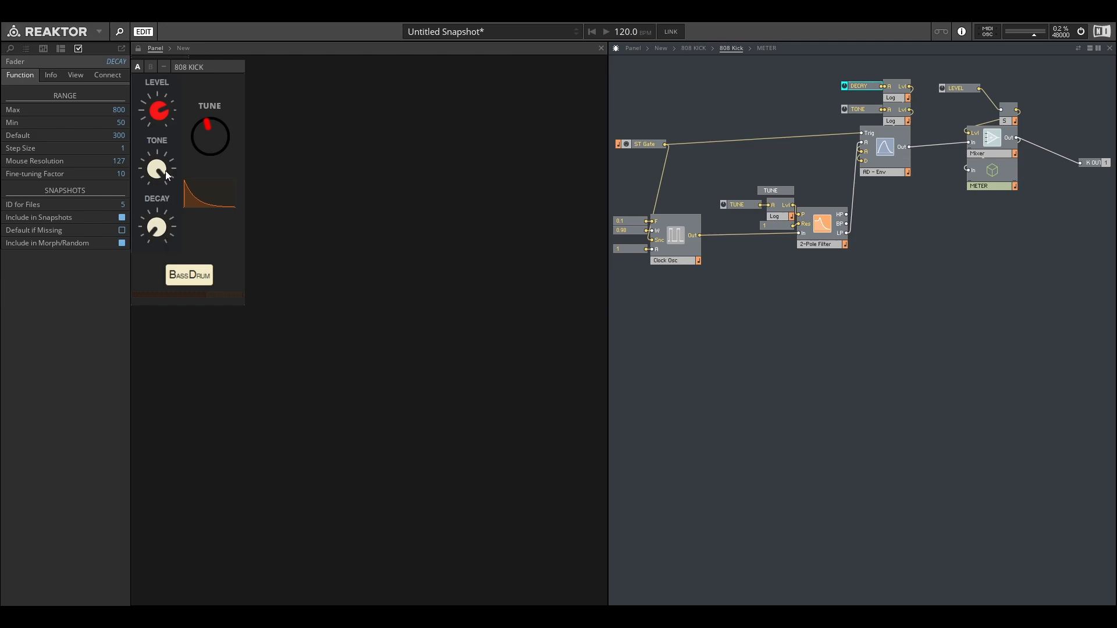
Step: Check the TONE (6.5–1.5) and LEVEL (−48 to −6) knob range settings
click(156, 169)
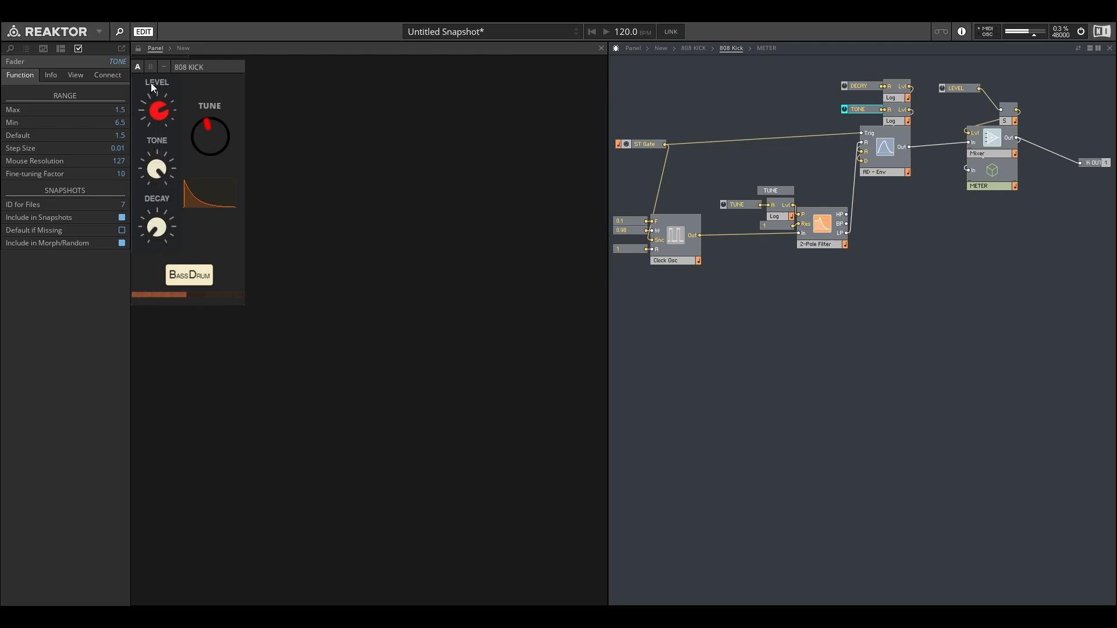
mouse_move(176, 262)
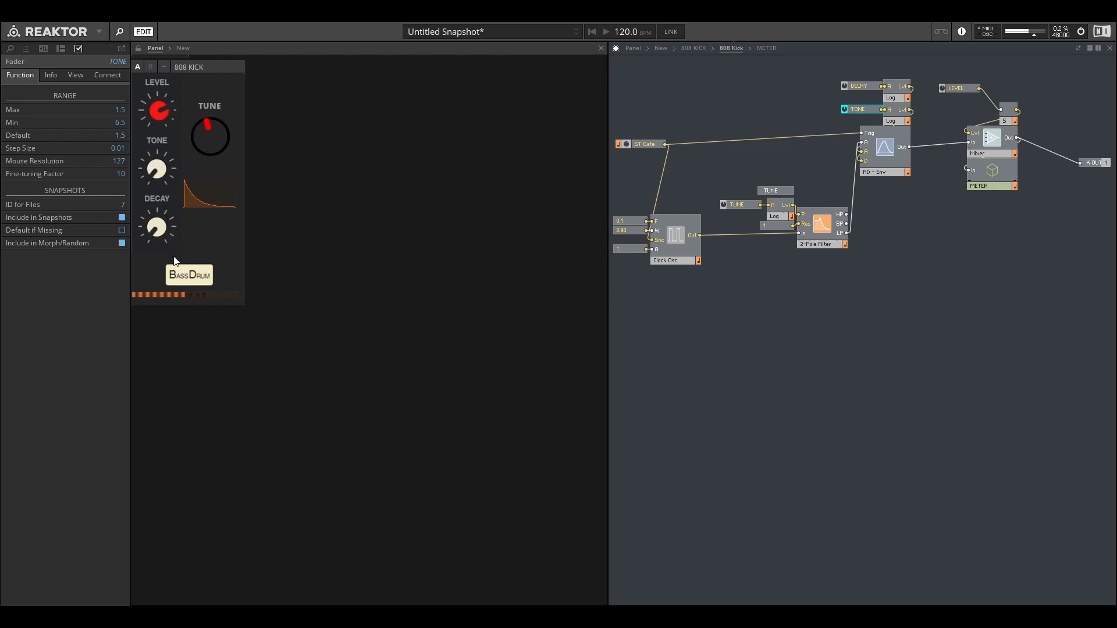
click(156, 227)
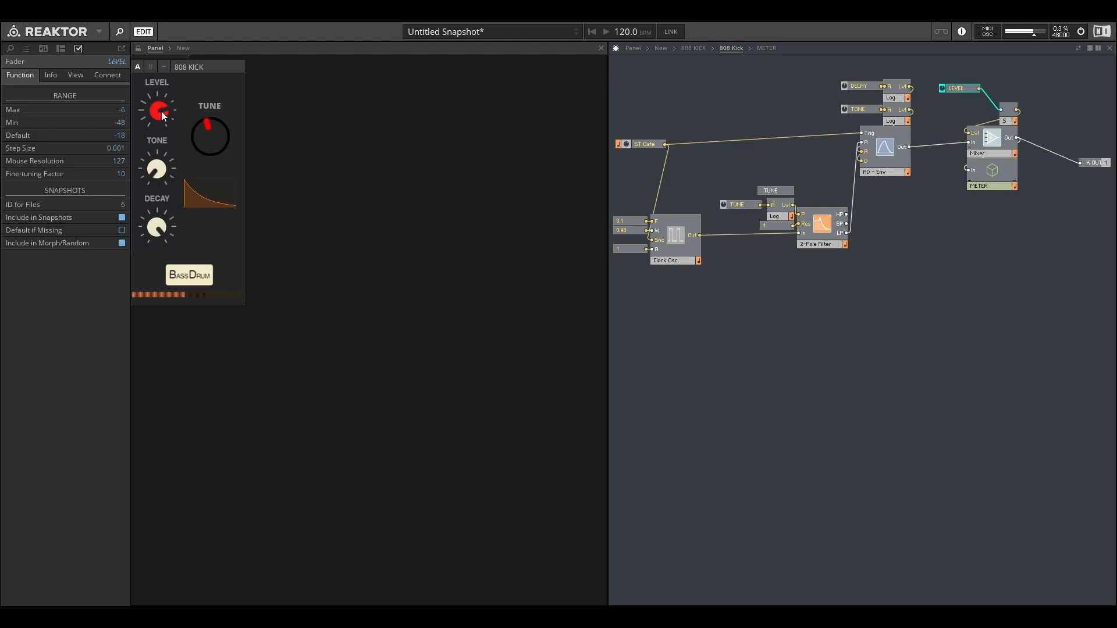
mouse_move(167, 131)
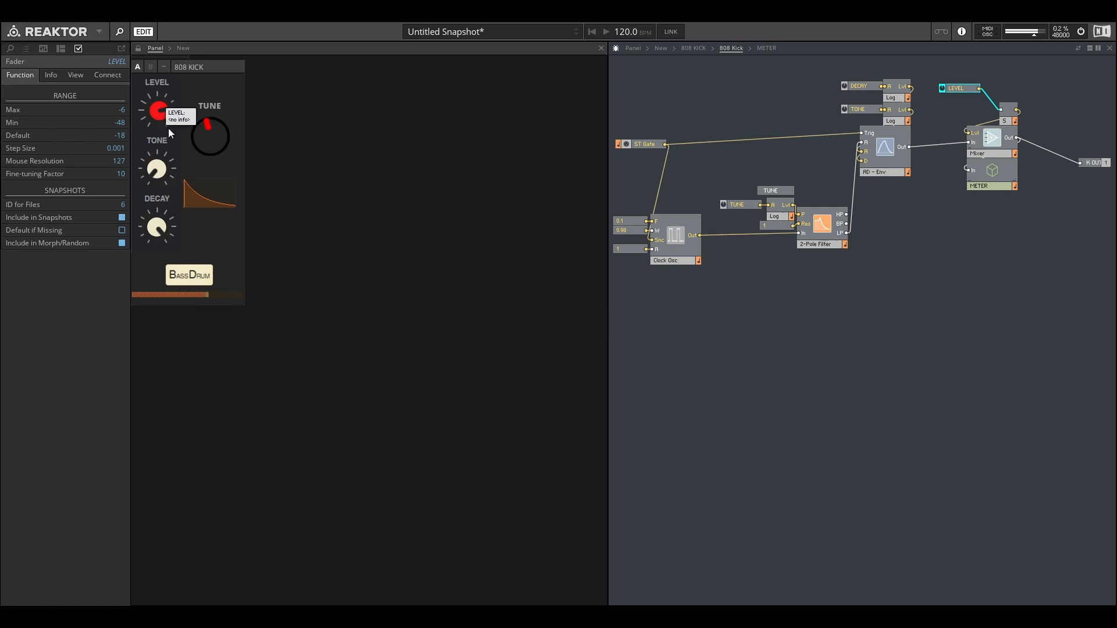
mouse_move(210, 135)
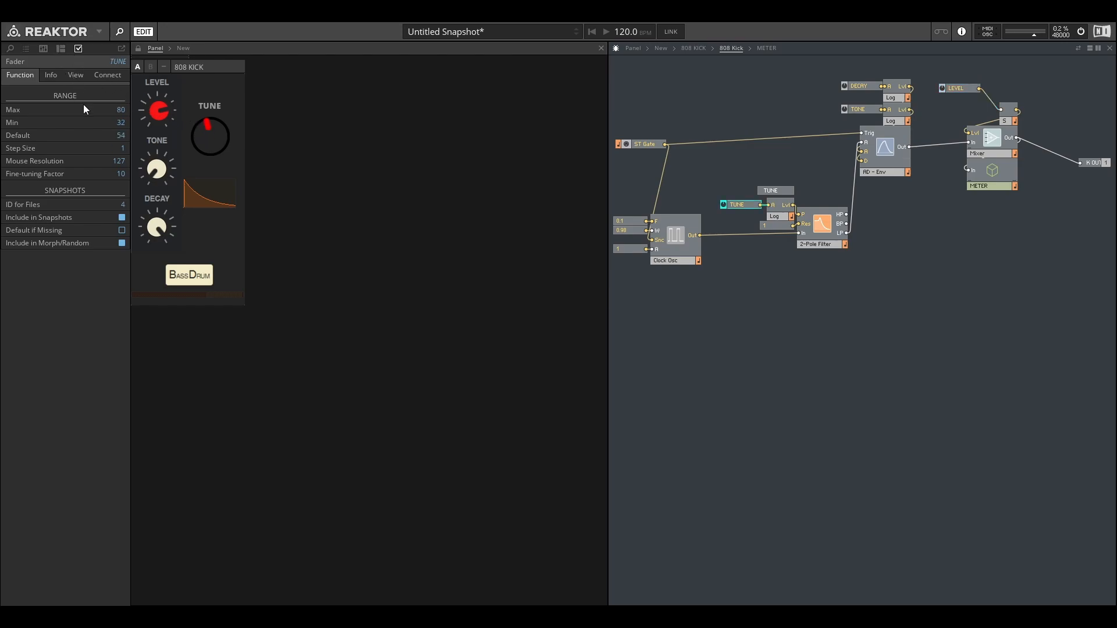
Step: Enable Show Value on the TUNE knob so it reads 56, then return to its Function settings
click(74, 75)
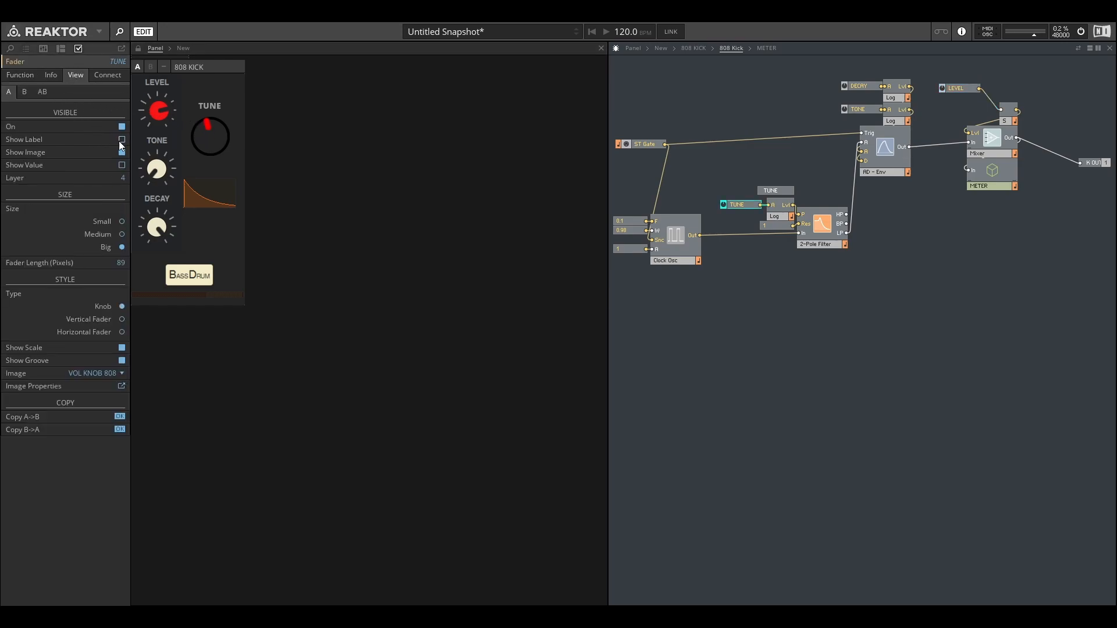
click(121, 164)
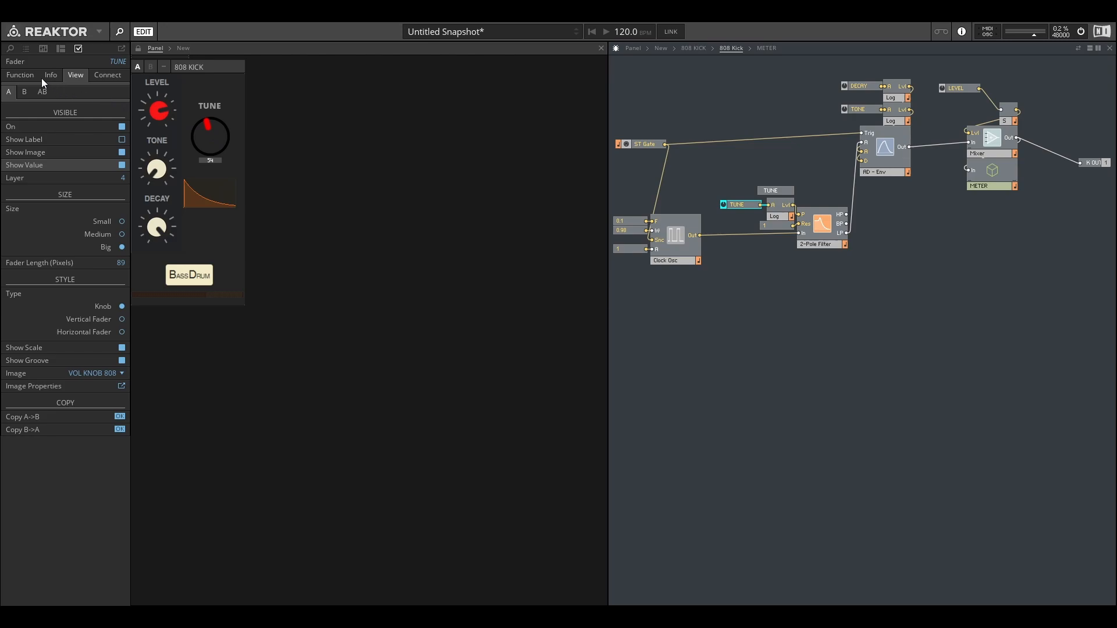
click(20, 75)
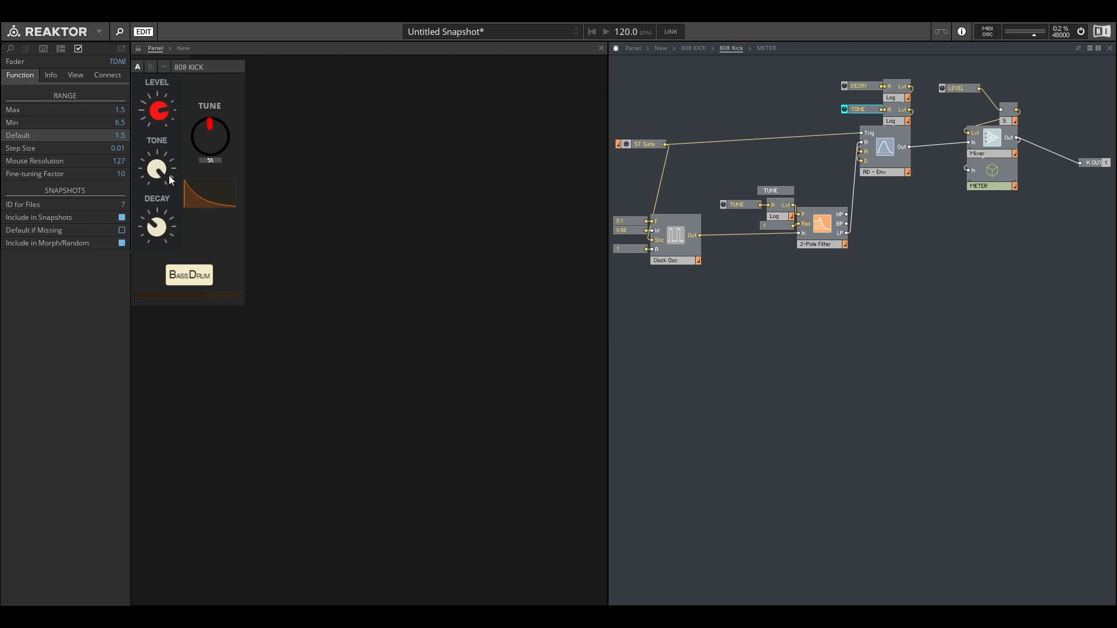
mouse_move(316, 137)
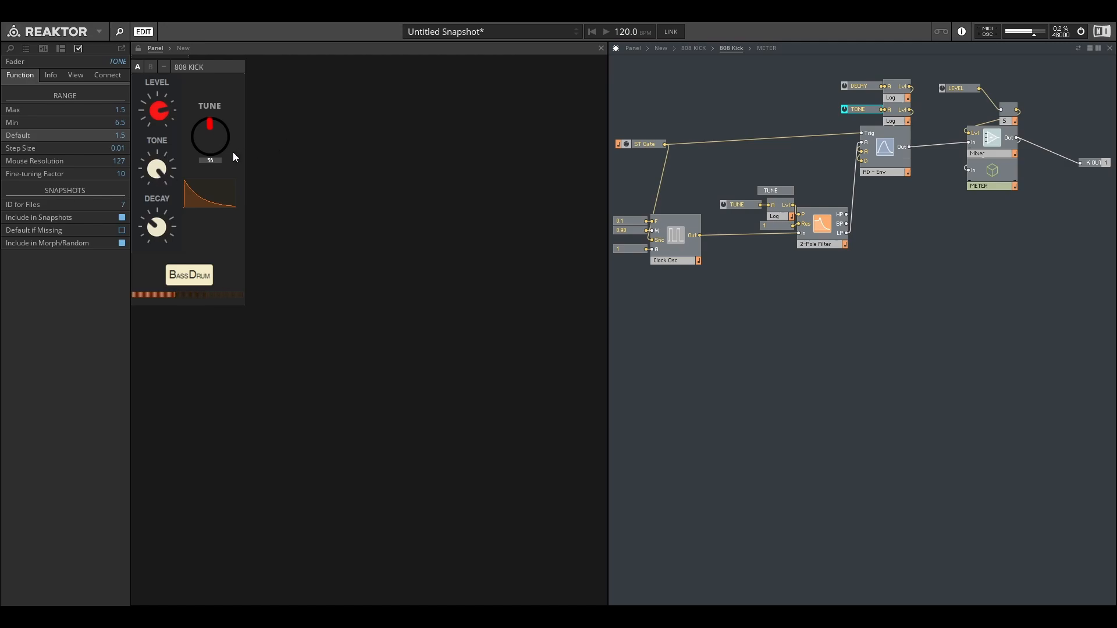
mouse_move(189, 255)
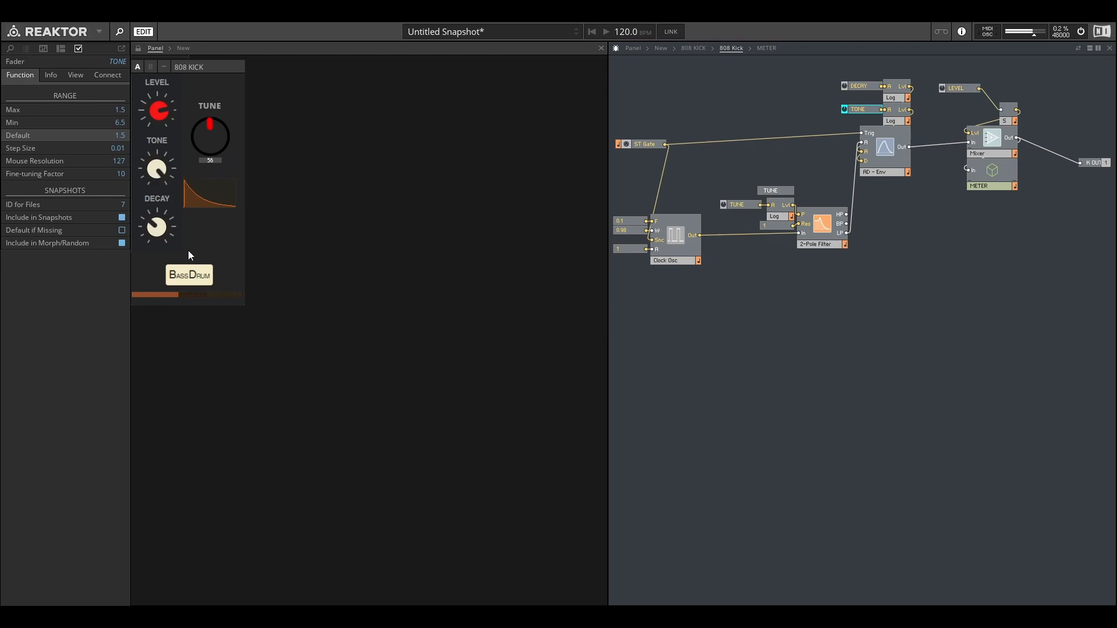
mouse_move(209, 135)
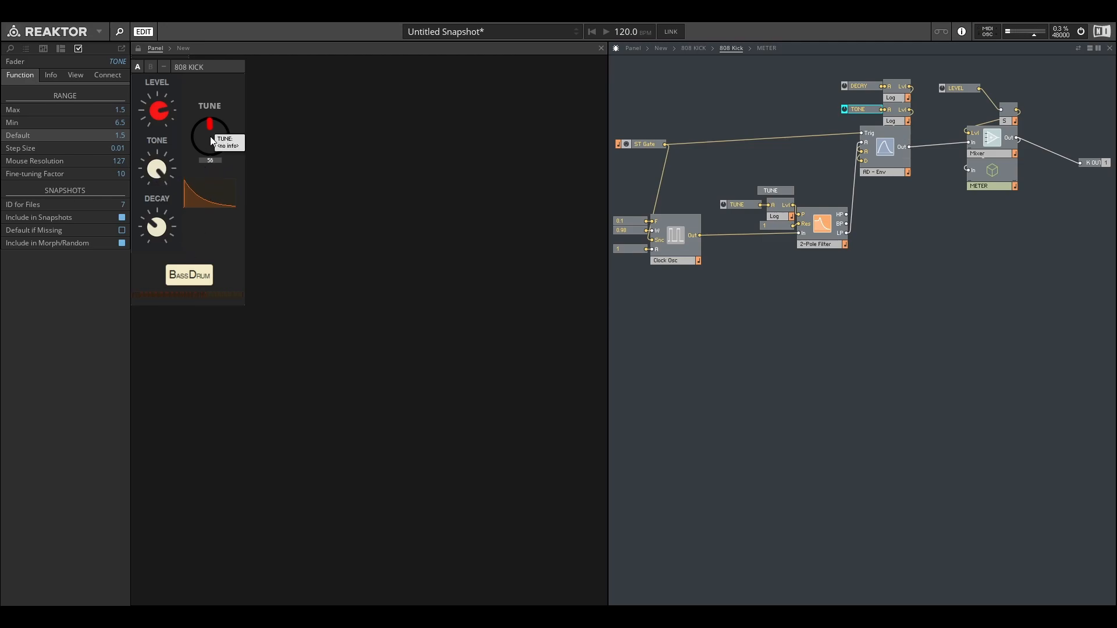
mouse_move(214, 199)
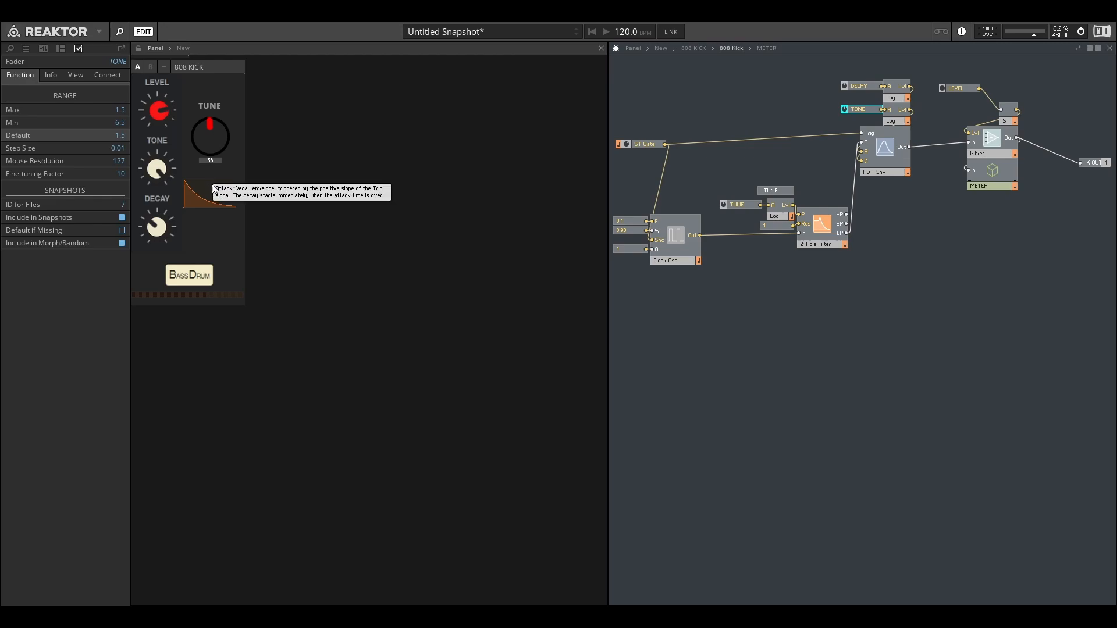
mouse_move(223, 155)
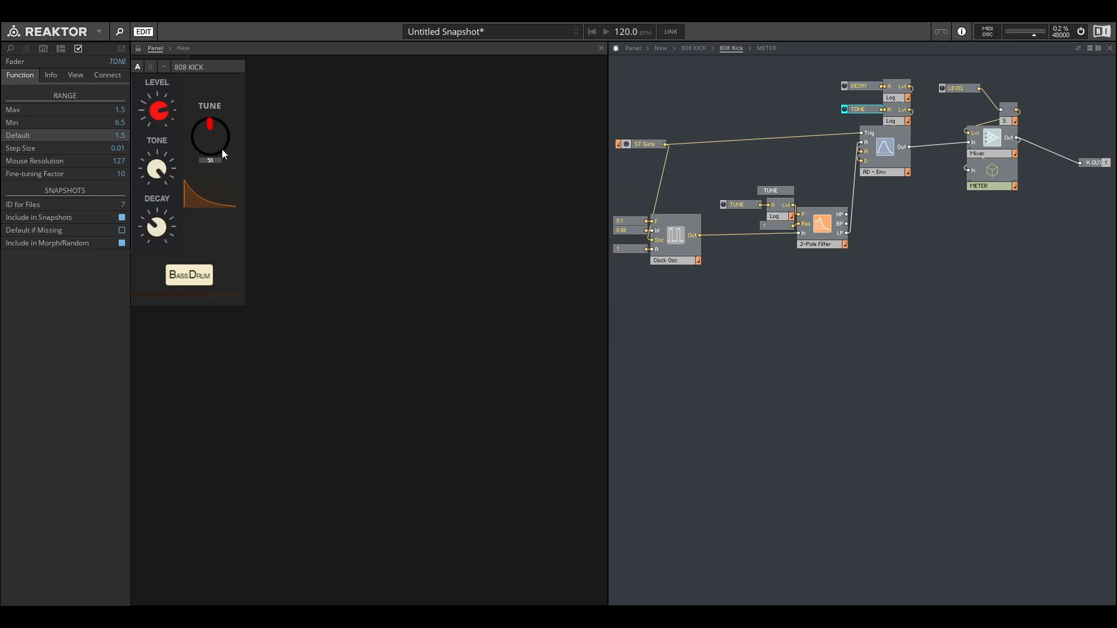
mouse_move(156, 171)
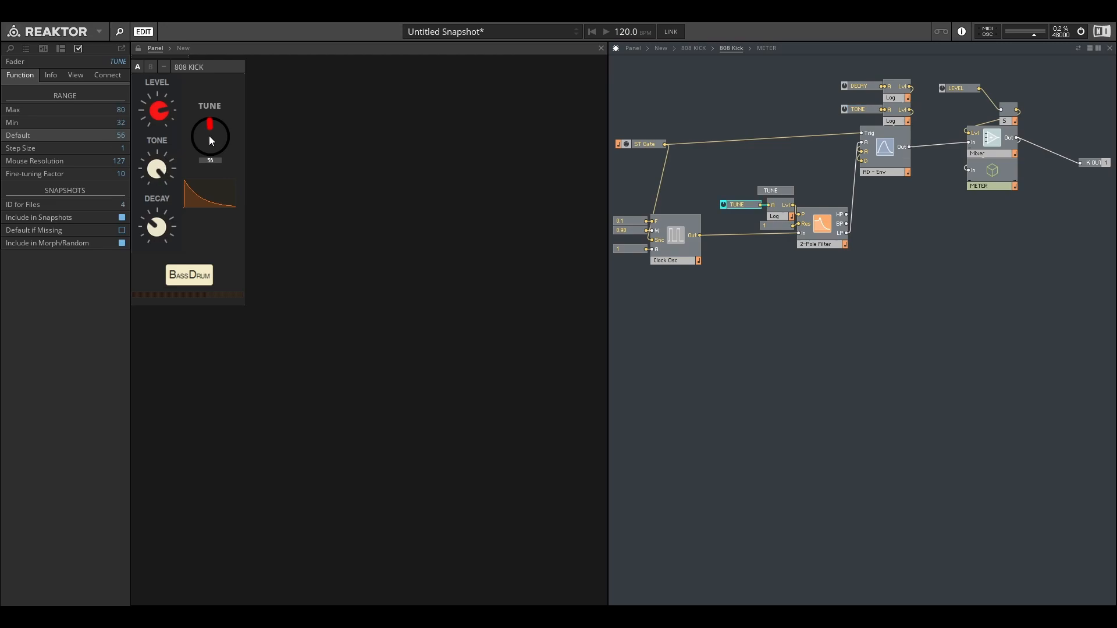
Step: Sweep the TUNE knob through its 32–80 range and leave it at its minimum, 32
drag(210, 124, 220, 186)
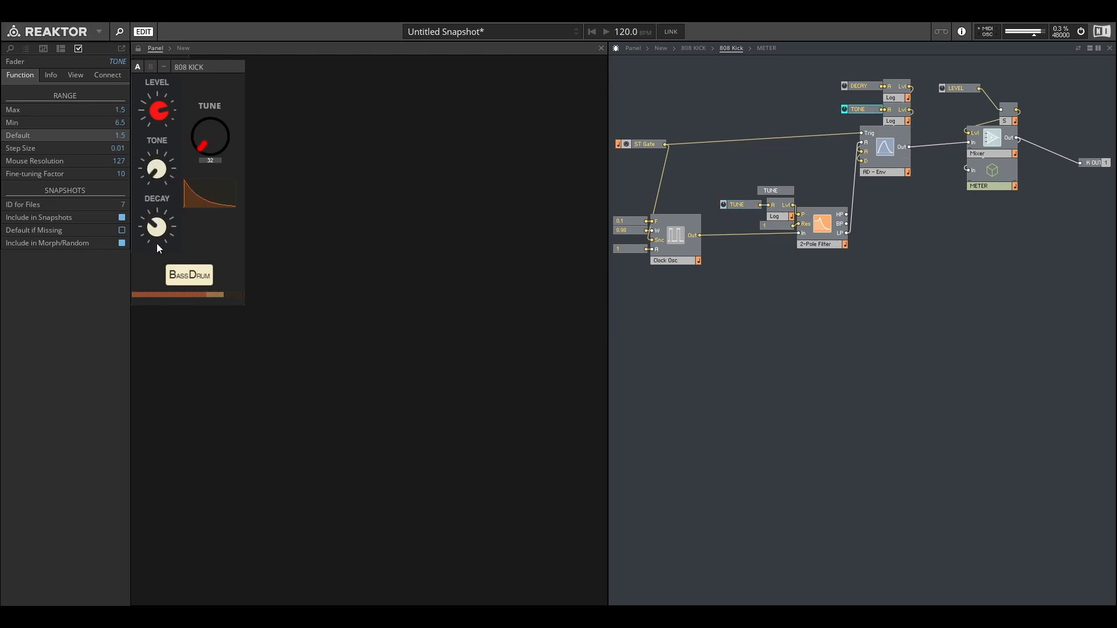
drag(210, 125, 206, 157)
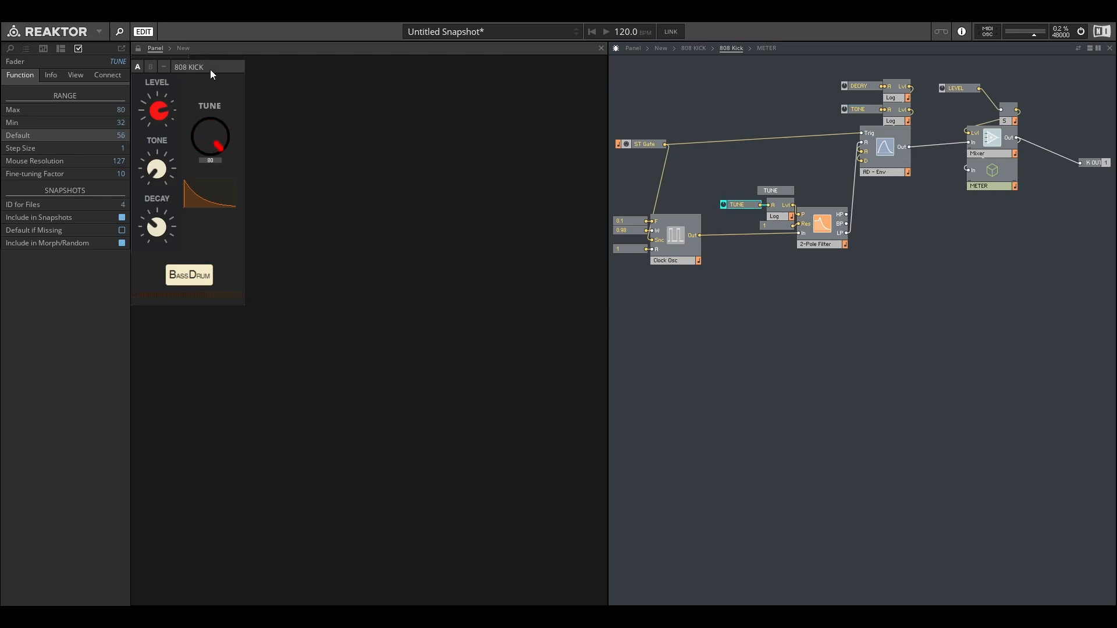
mouse_move(216, 110)
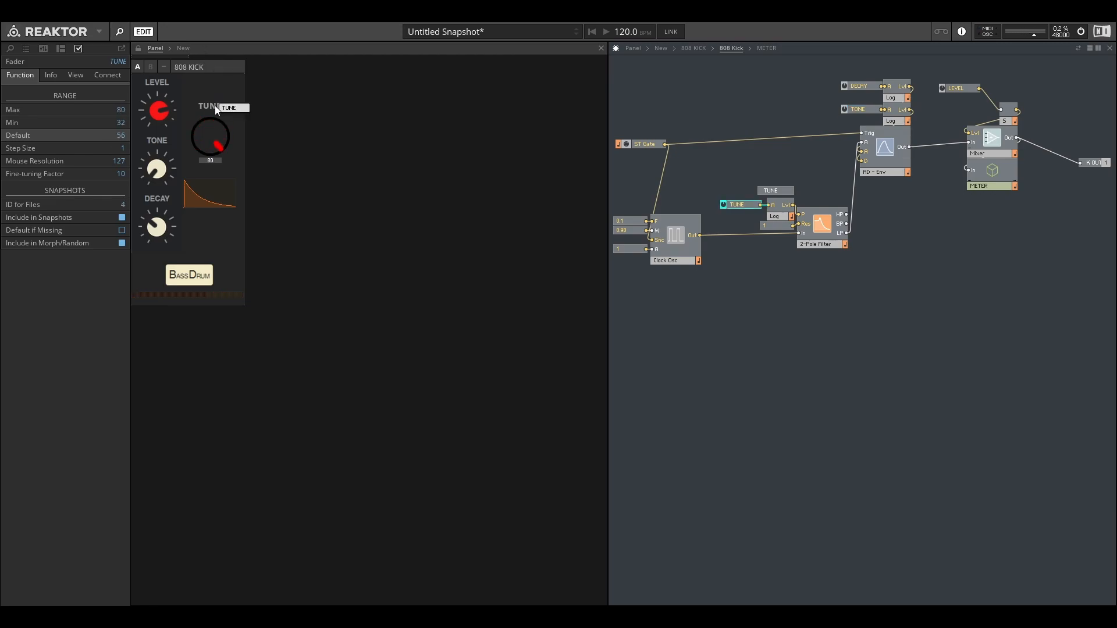
drag(214, 142, 217, 166)
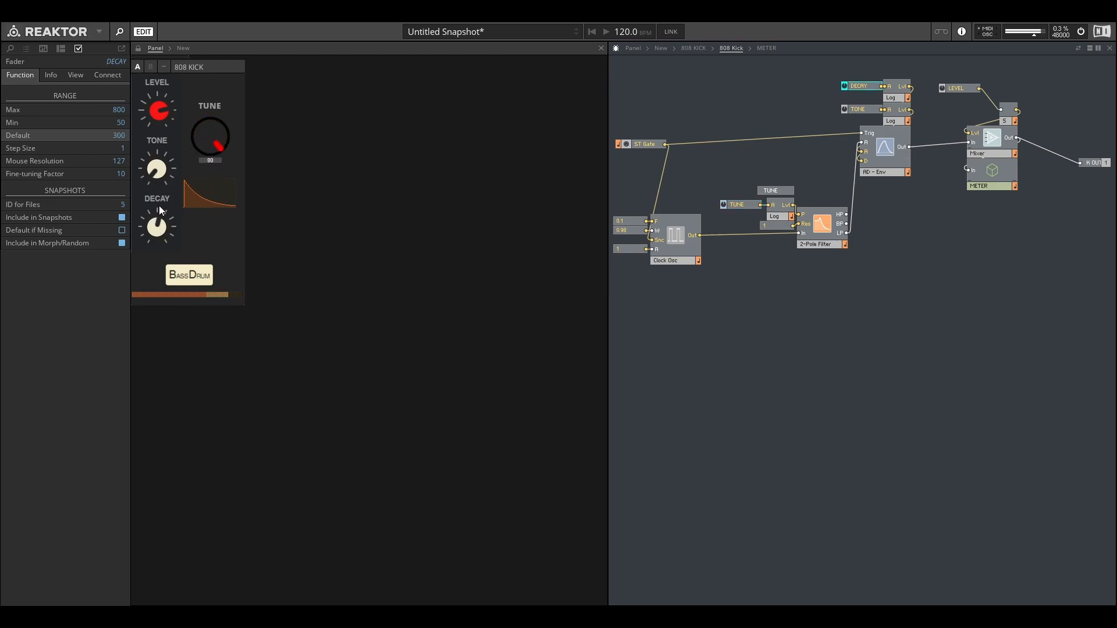
click(157, 169)
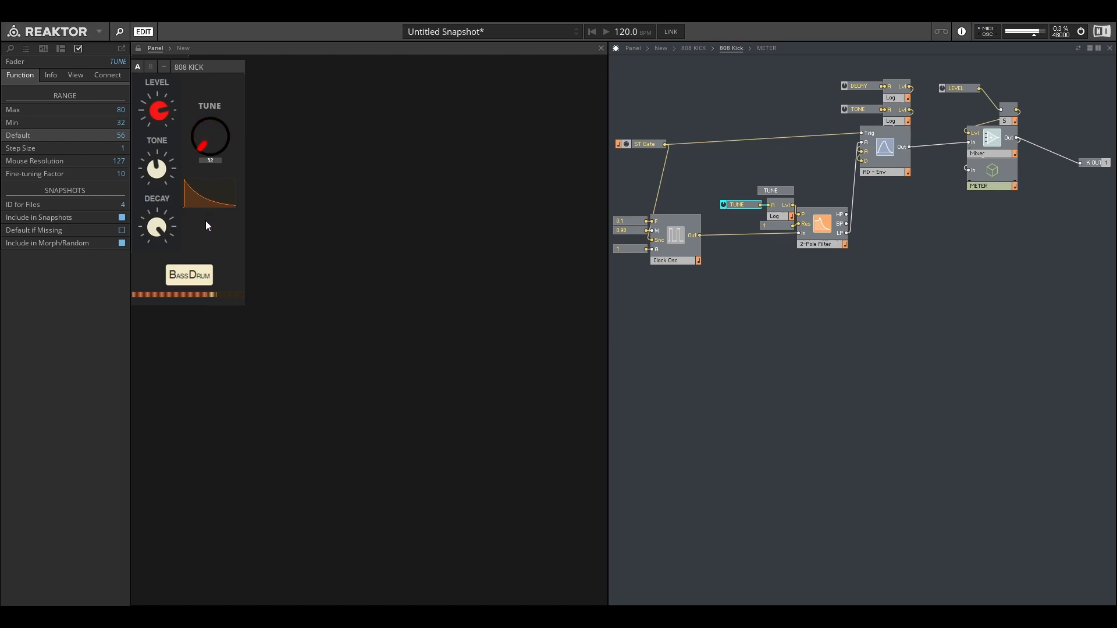
mouse_move(222, 177)
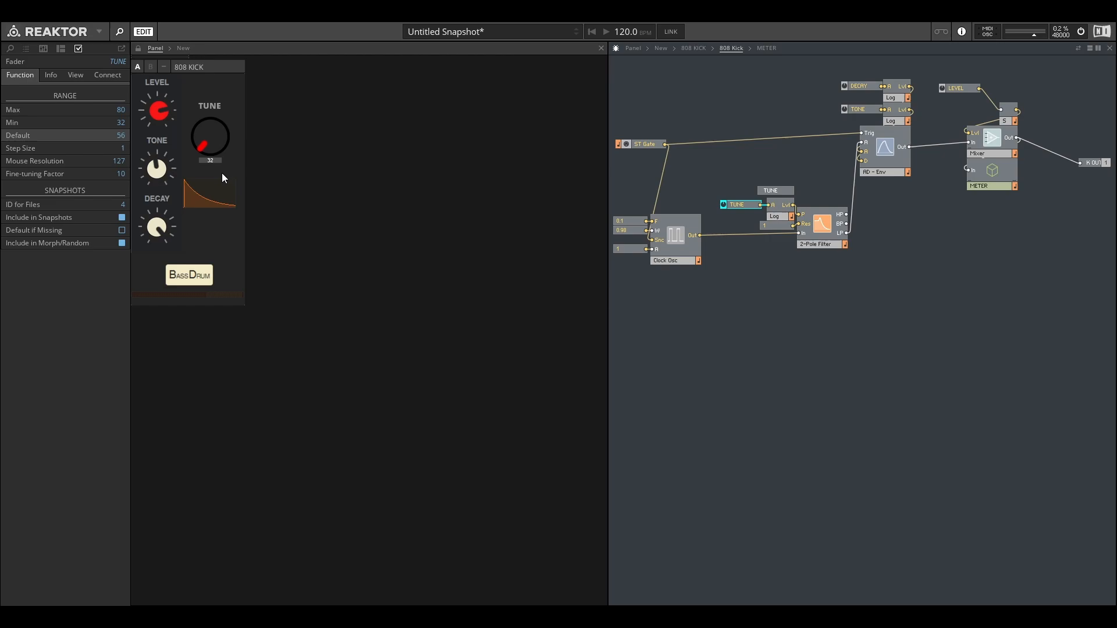
mouse_move(157, 110)
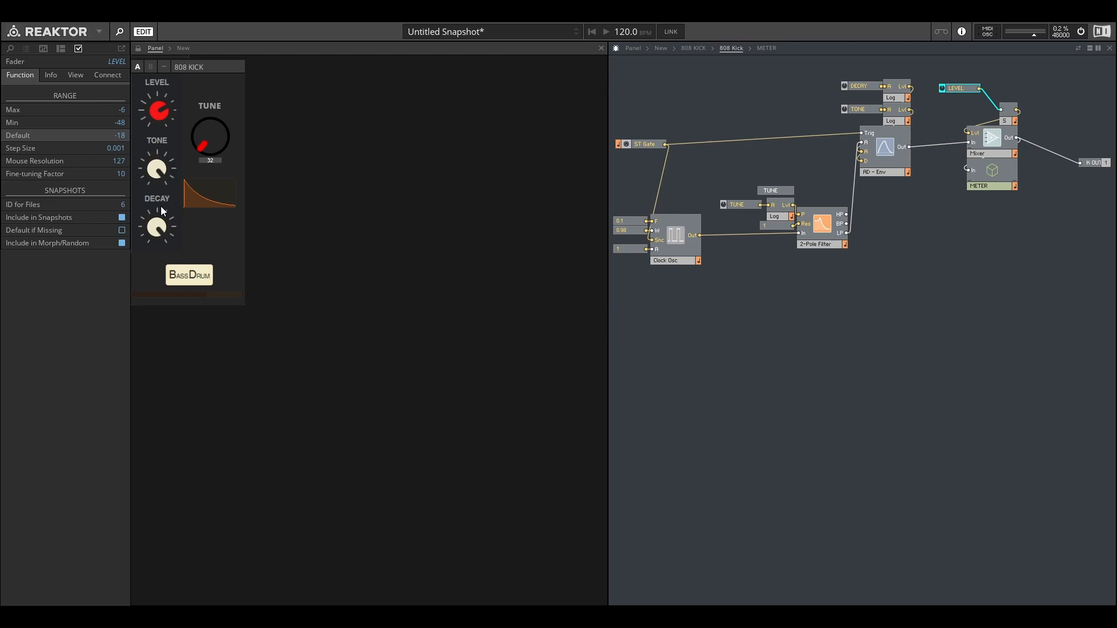
mouse_move(440, 192)
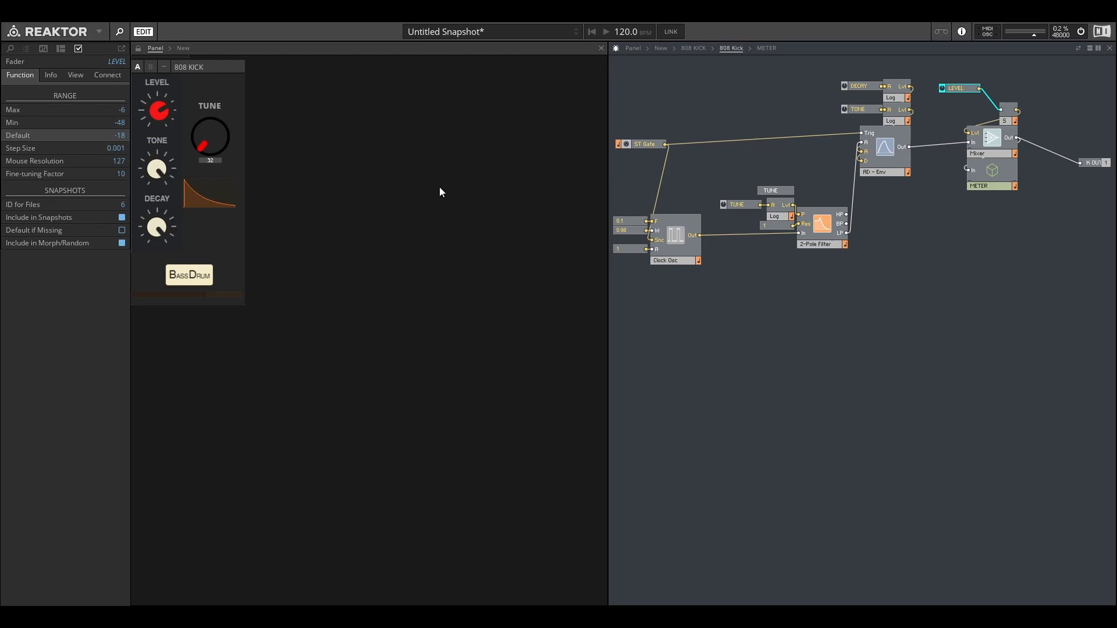